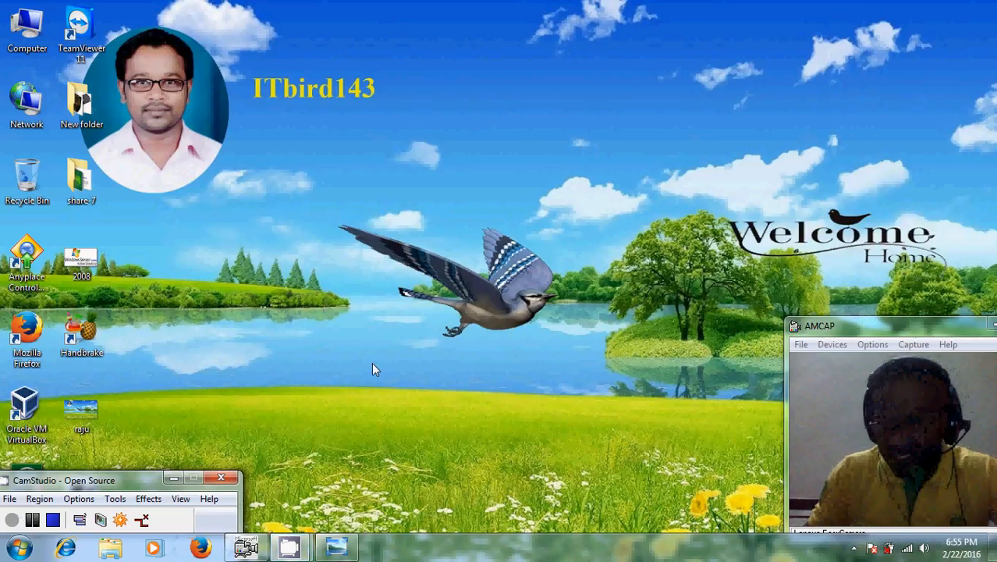
mouse_move(351, 125)
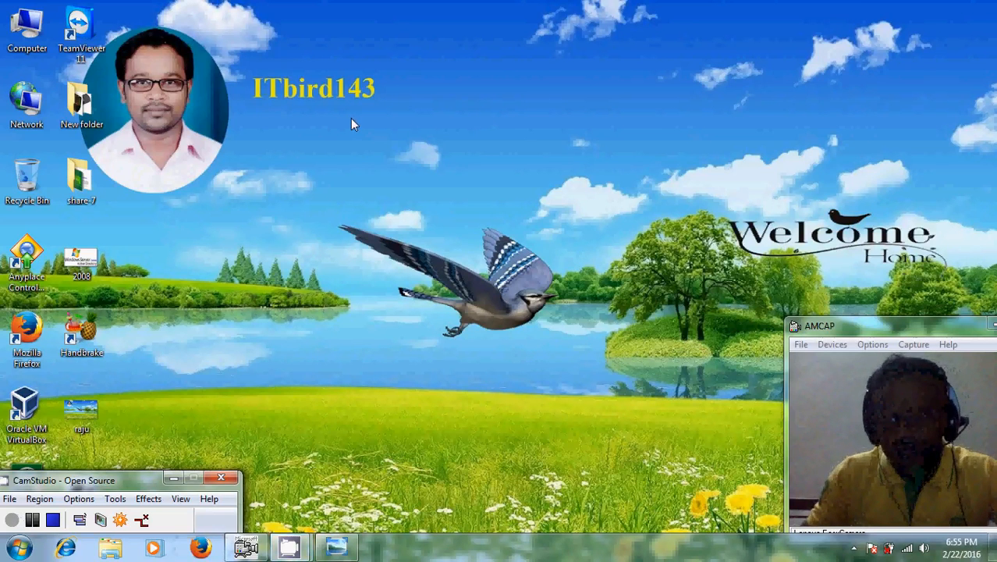
mouse_move(312, 398)
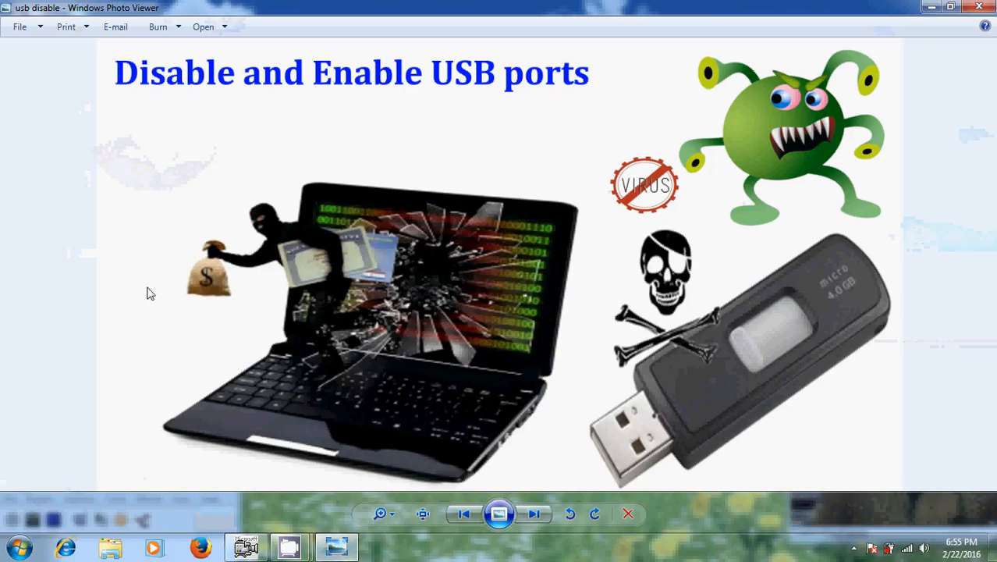
mouse_move(138, 274)
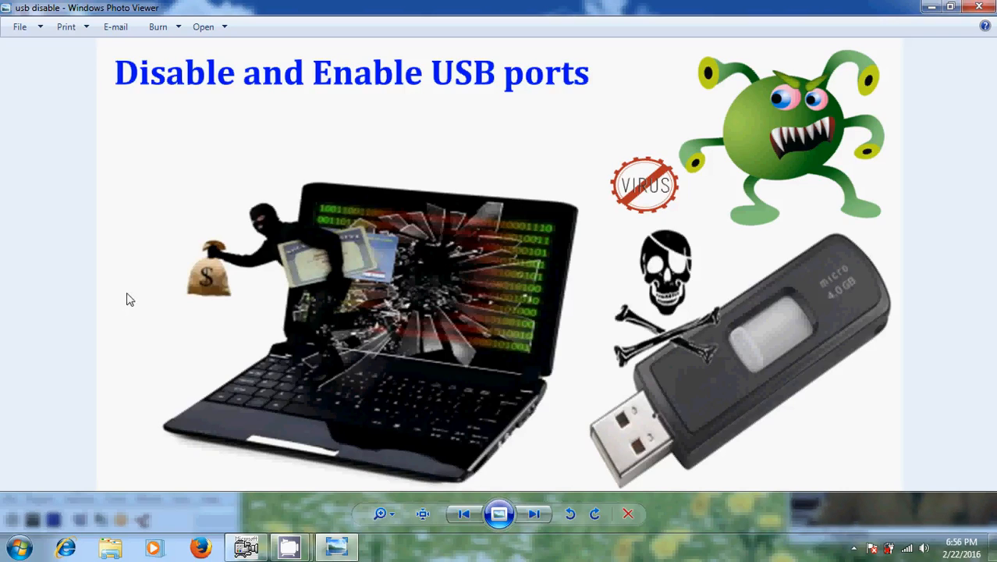
mouse_move(206, 337)
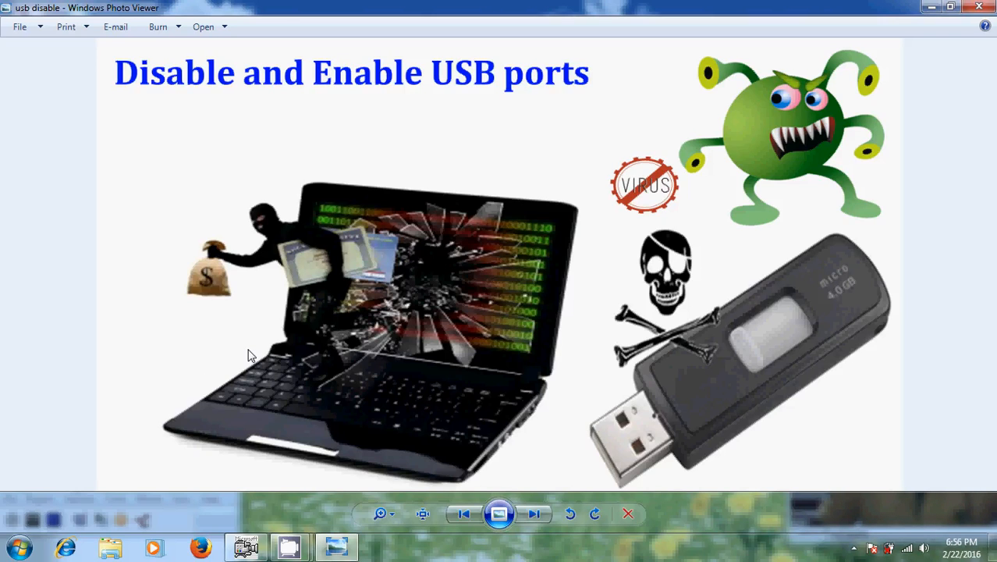
mouse_move(767, 367)
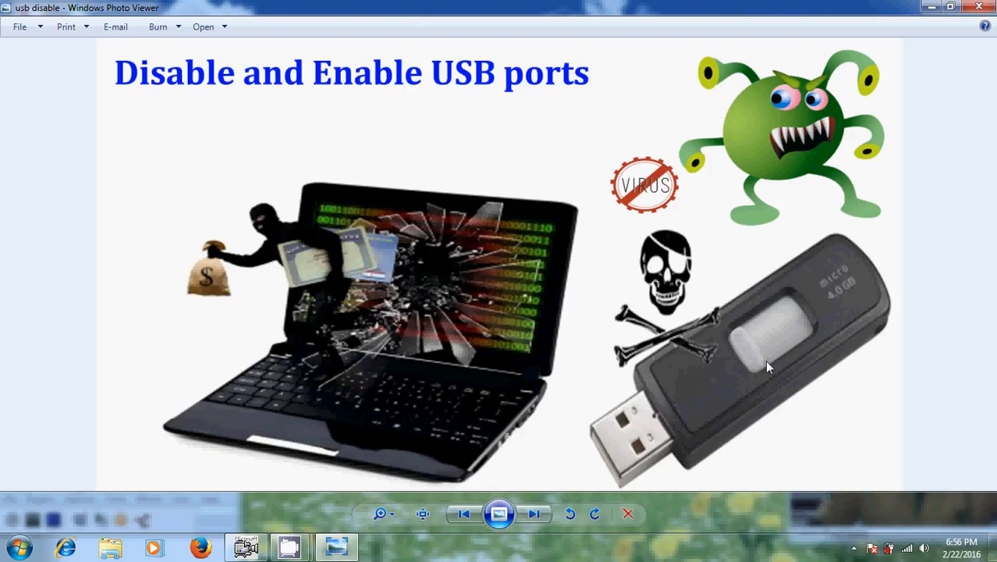
mouse_move(835, 189)
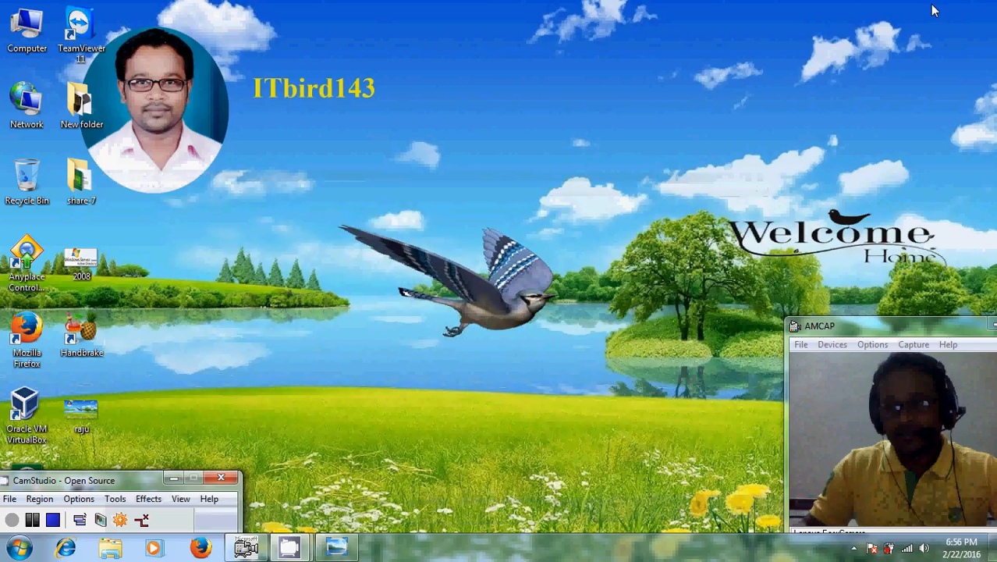
mouse_move(852, 287)
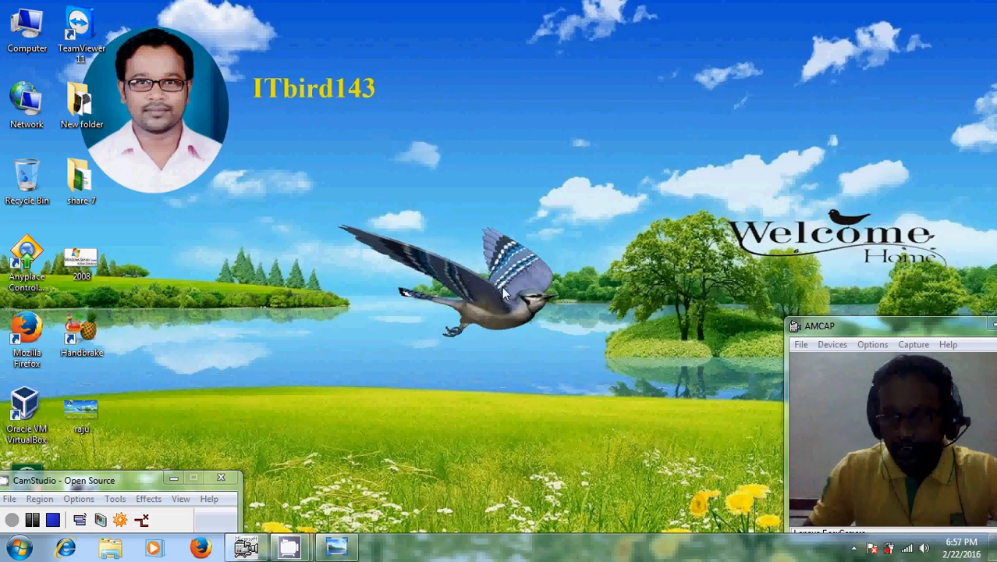
mouse_move(230, 403)
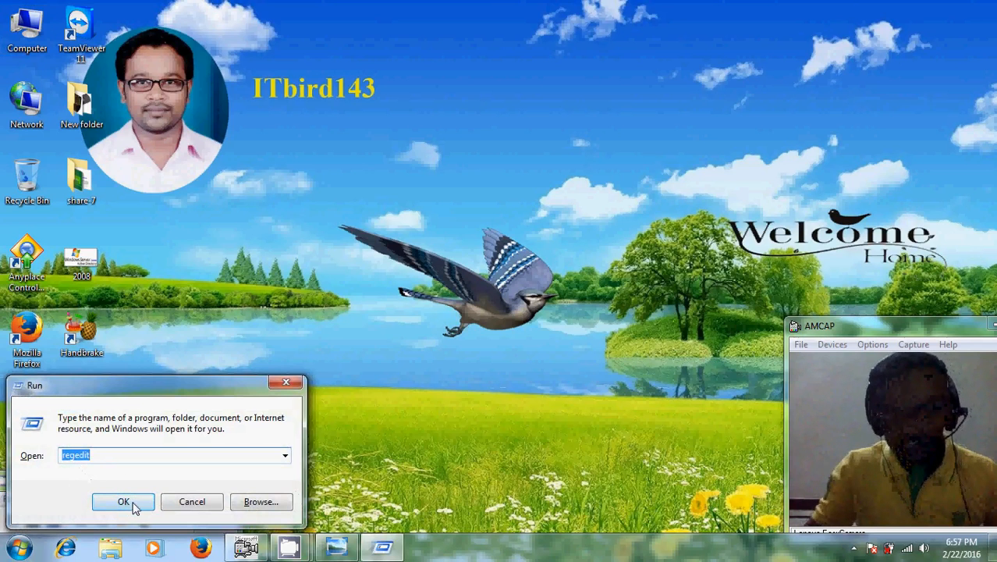
Launch Registry Editor and select the USBSTOR key under HKEY_LOCAL_MACHINE\SYSTEM\CurrentControlSet\services.
left_click(124, 503)
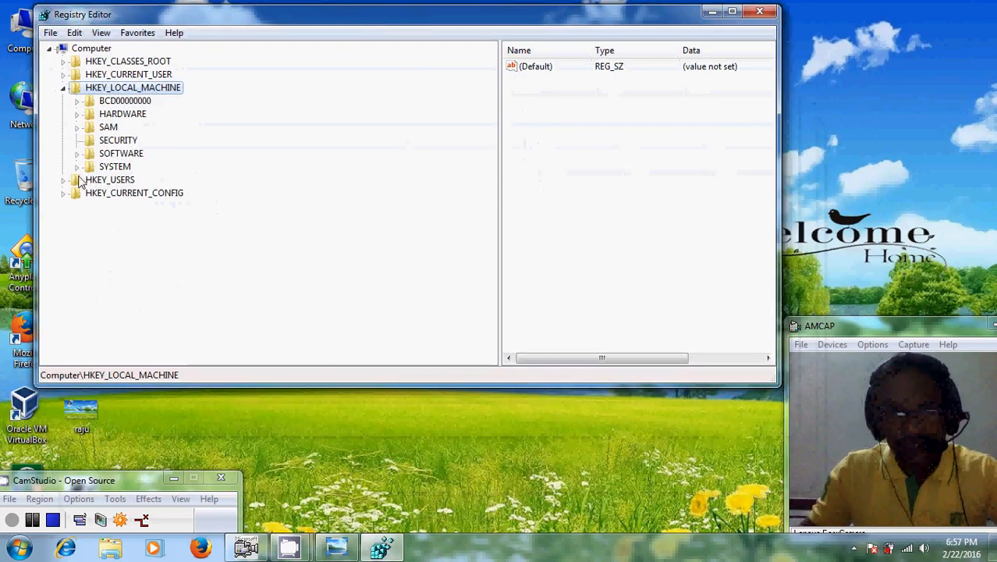
left_click(76, 166)
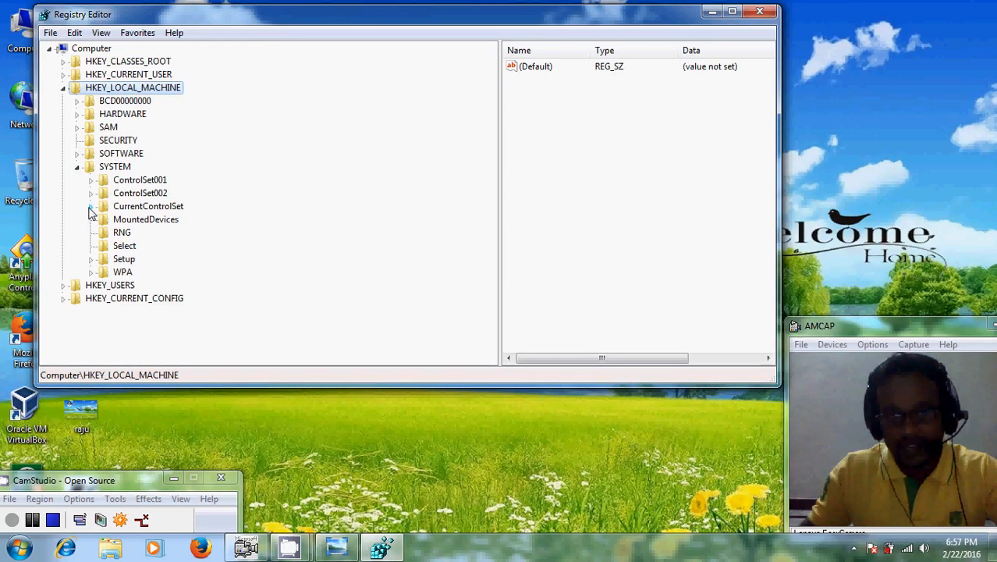
left_click(91, 206)
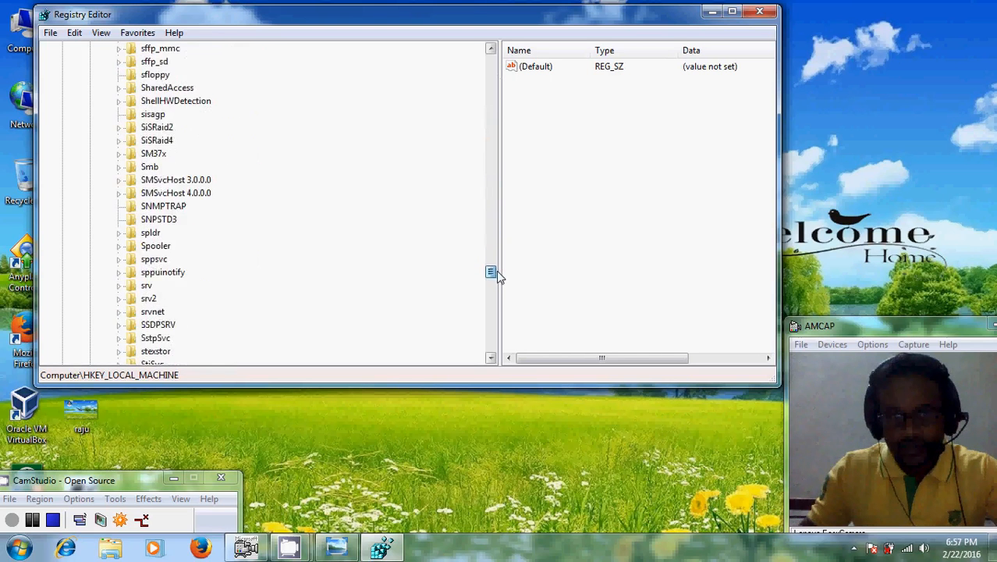
scroll("down", 3)
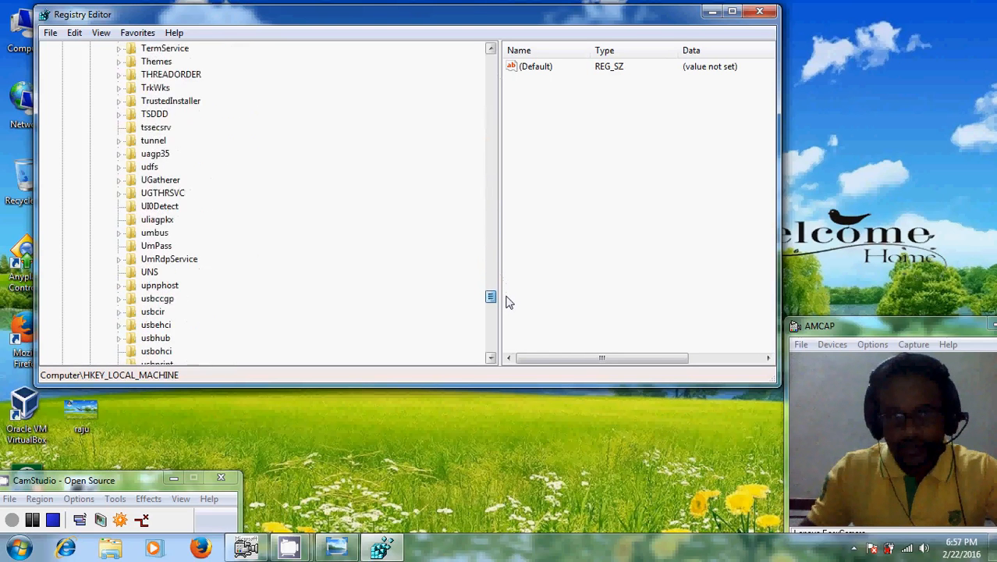
scroll("down", 3)
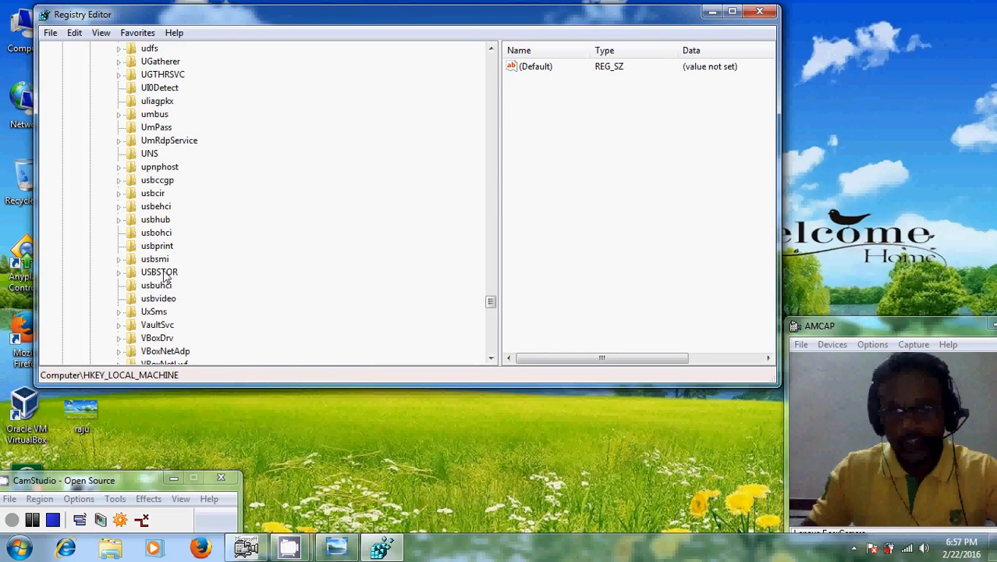
left_click(160, 271)
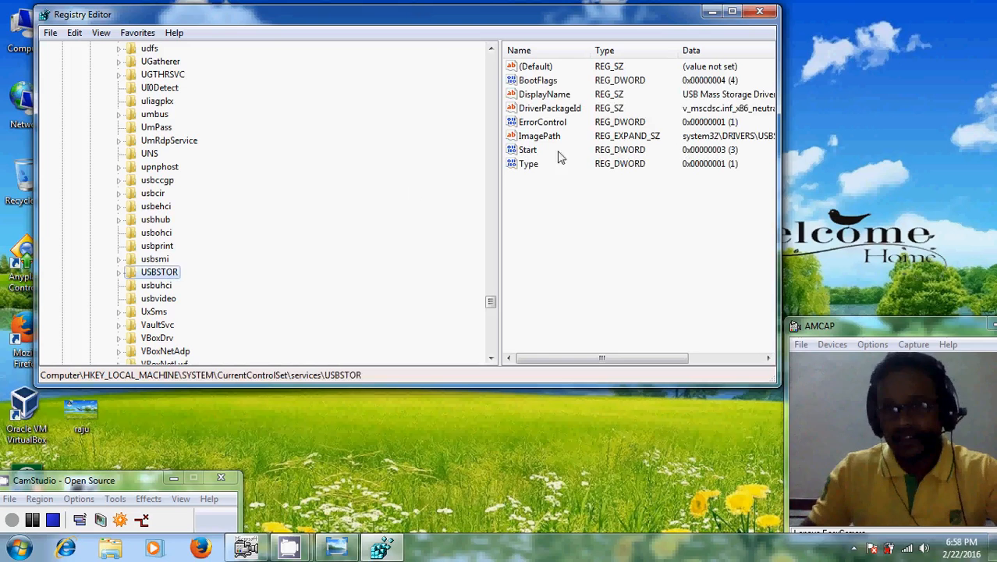
mouse_move(534, 153)
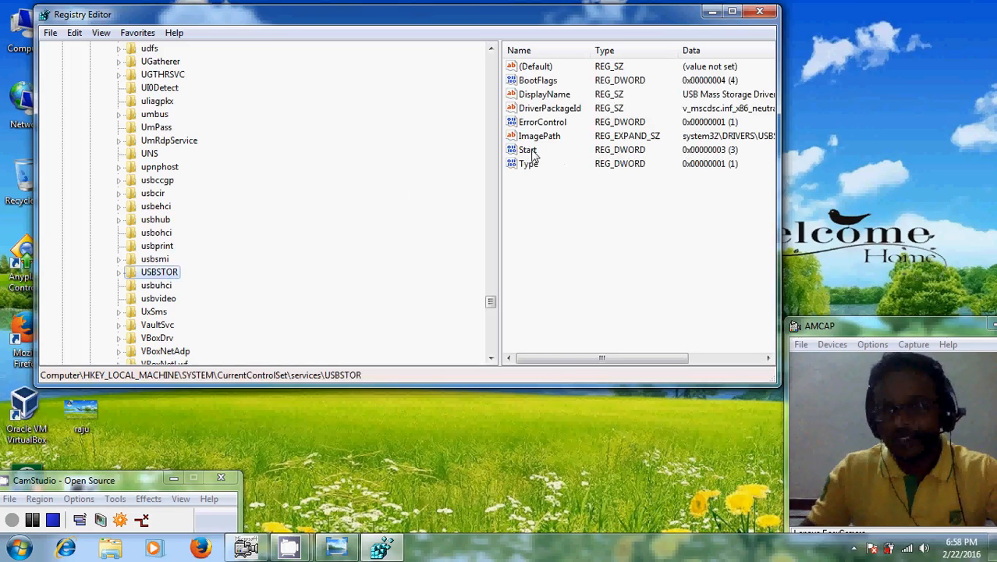
mouse_move(534, 159)
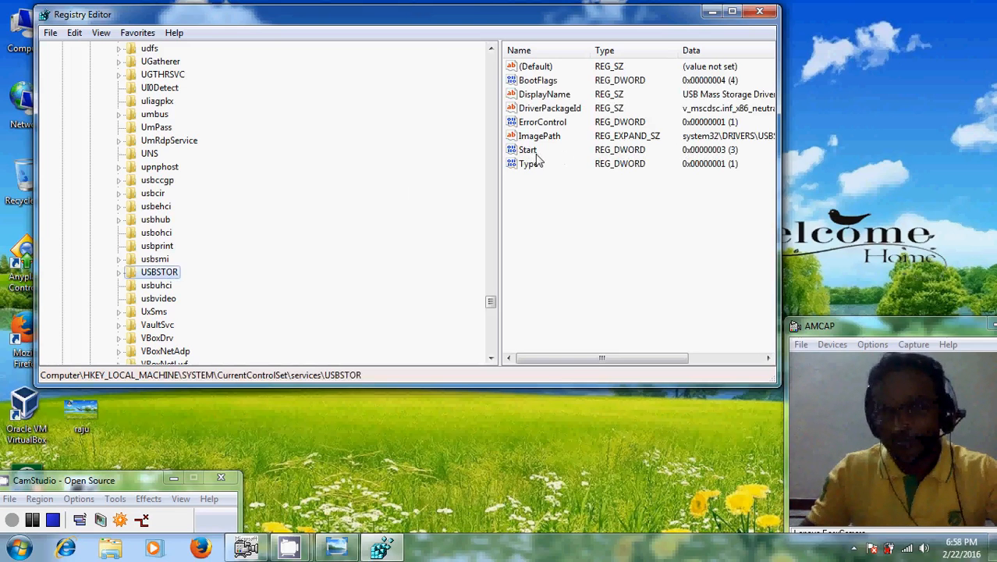
Change the USBSTOR Start DWORD from 3 to 4 to disable USB storage.
double_click(527, 150)
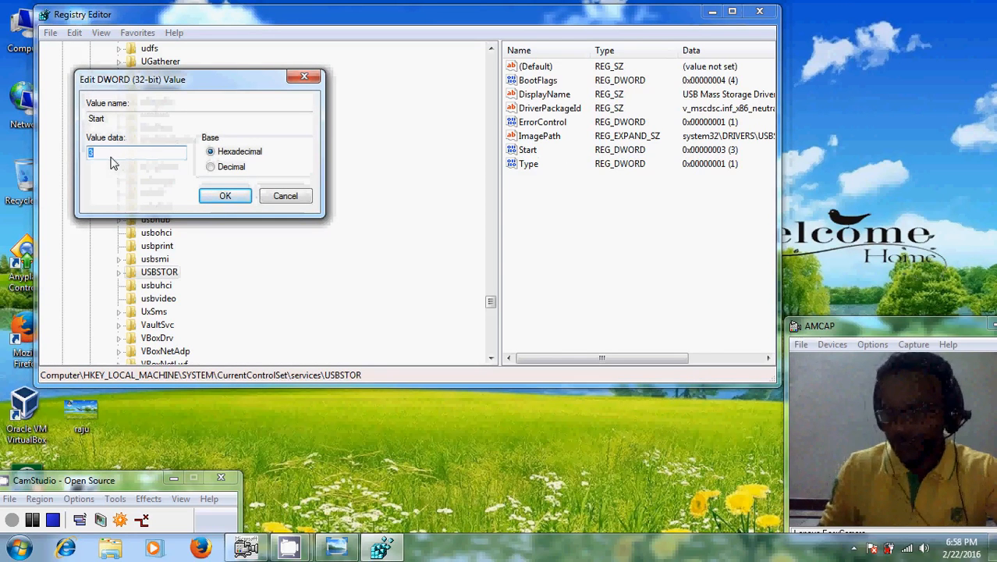
type("4")
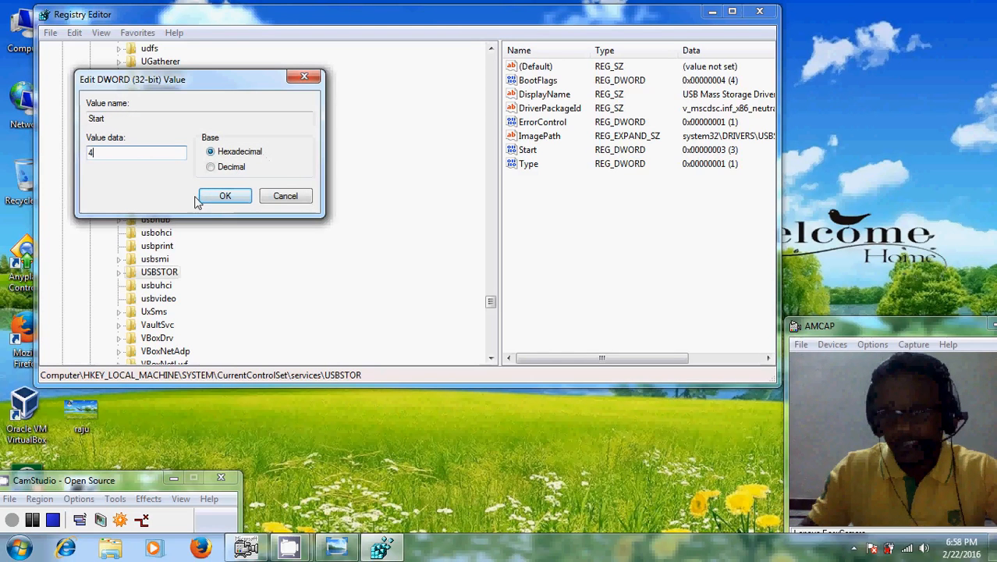
left_click(225, 197)
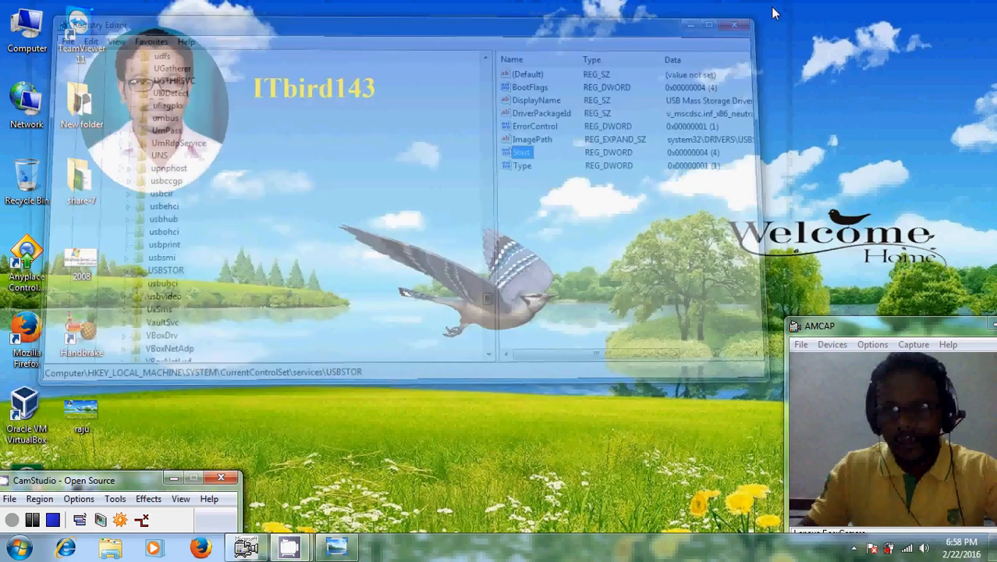
left_click(735, 25)
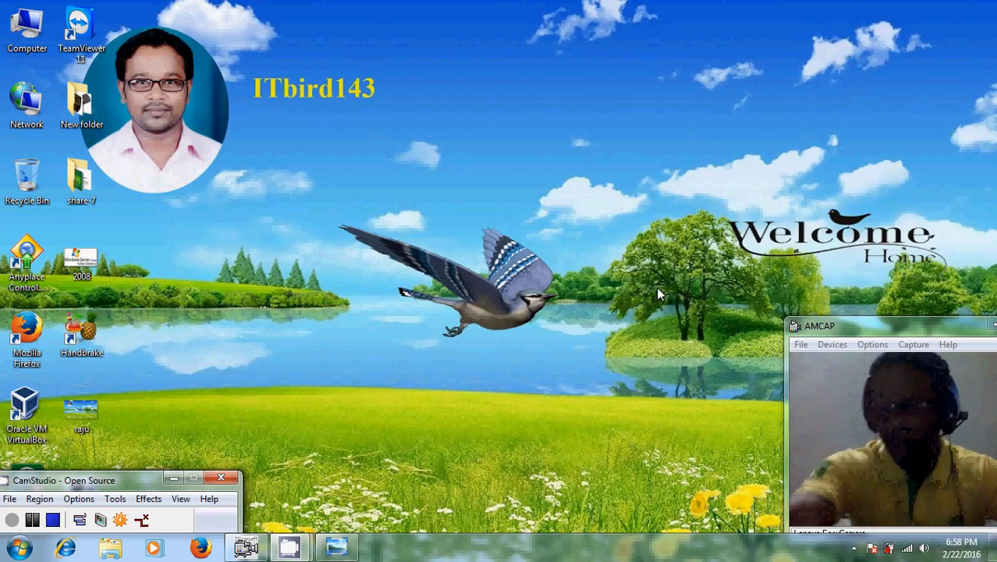
left_click(27, 28)
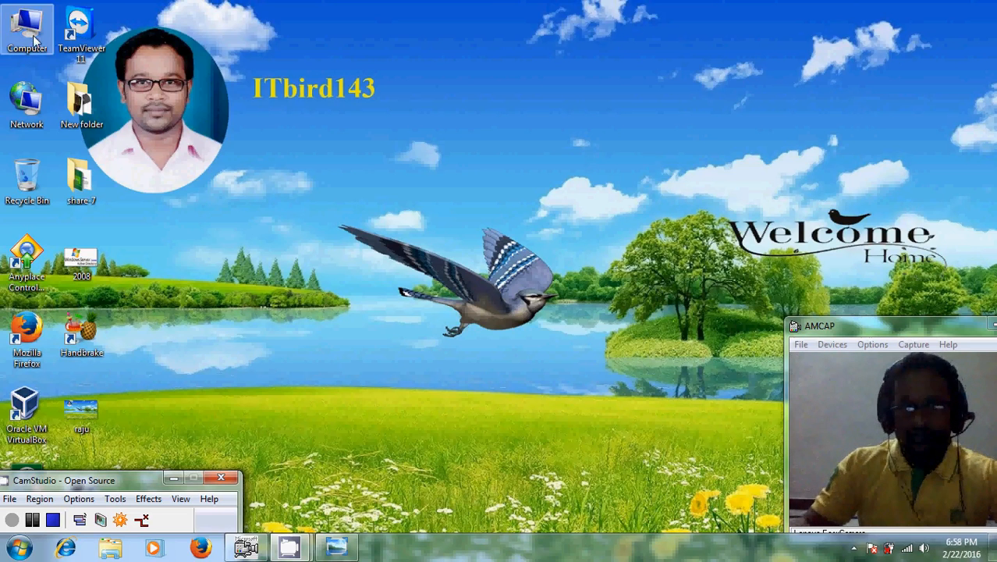
double_click(29, 28)
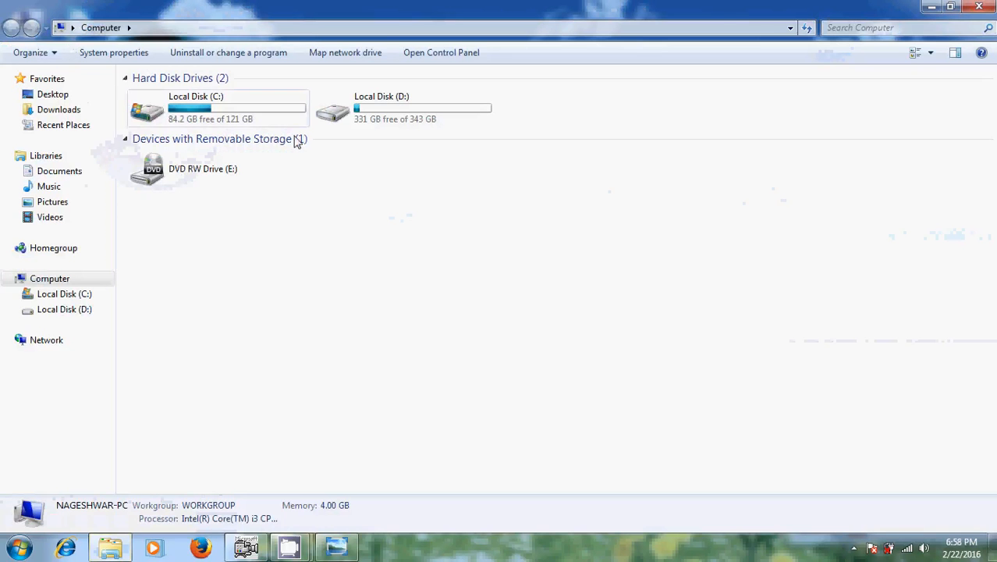
mouse_move(496, 193)
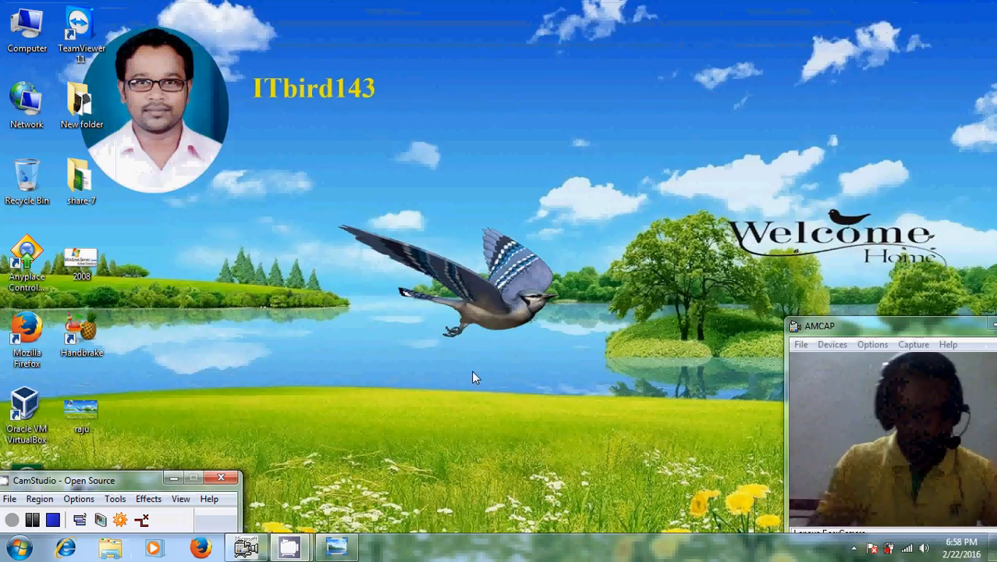
Reopen Registry Editor and set the USBSTOR Start DWORD back to 3.
key("Win+r")
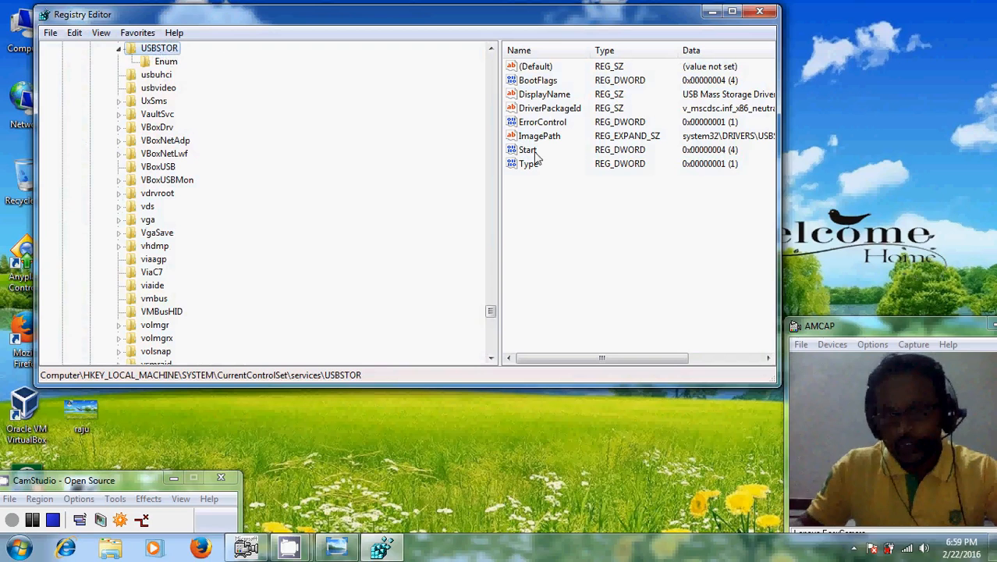
double_click(527, 150)
type("3")
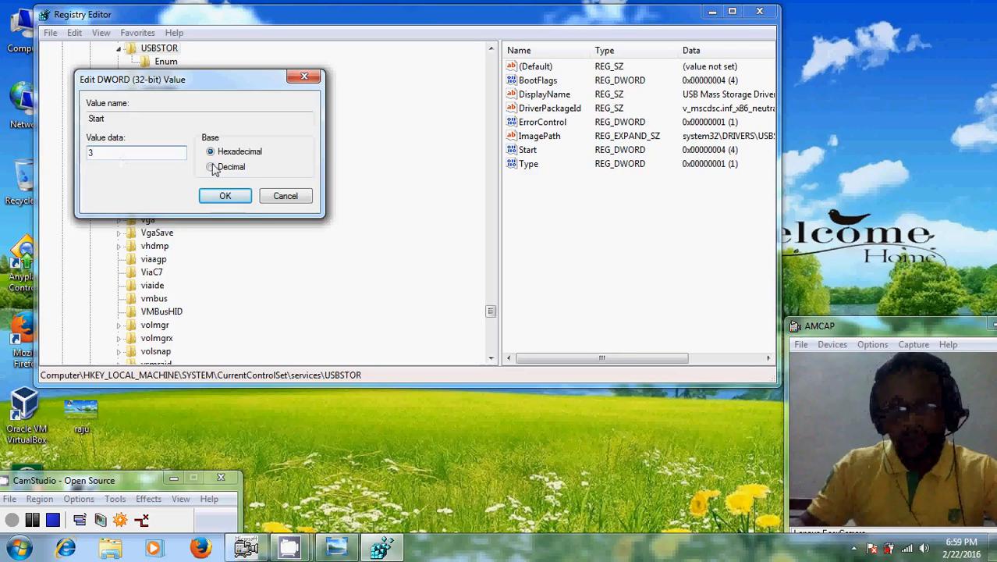
left_click(225, 195)
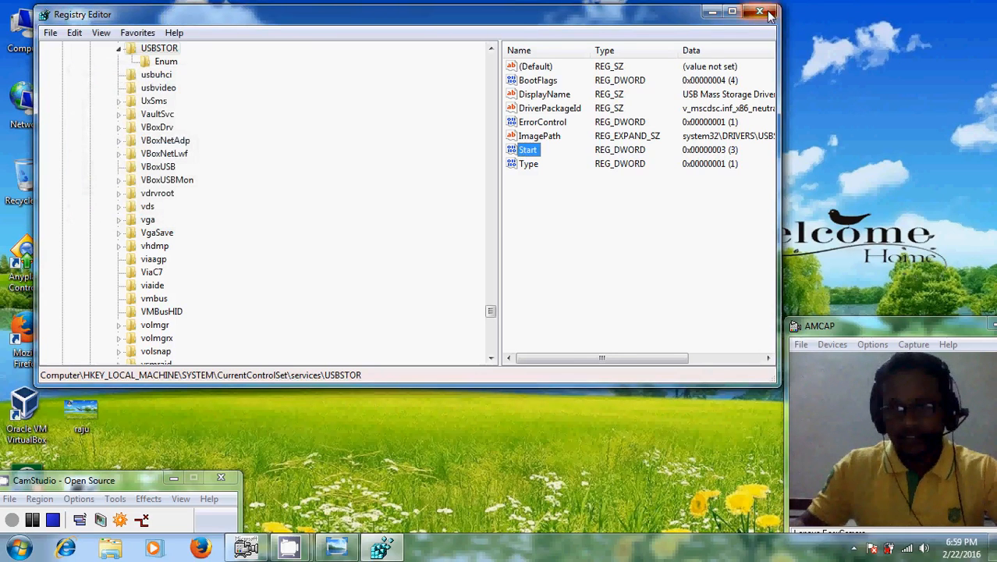
Close Registry Editor and dismiss the prompt for the newly detected Removable Disk (F:).
left_click(758, 12)
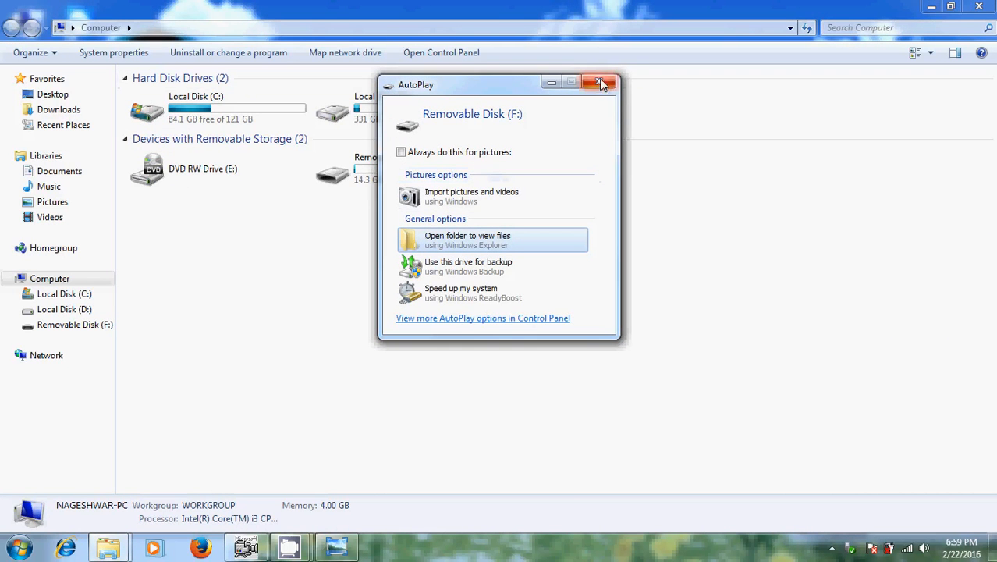
left_click(600, 84)
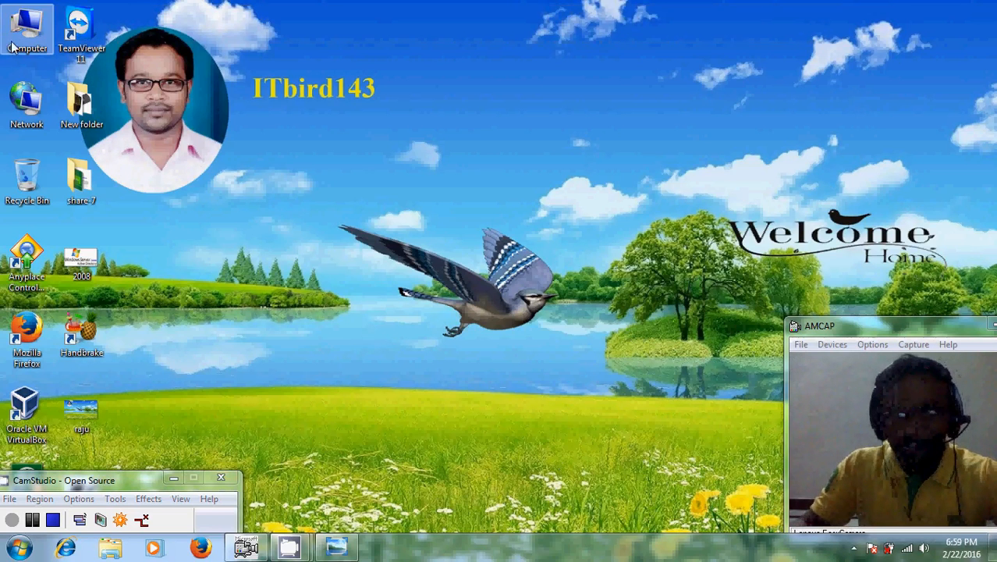
Manage the Computer item and show Device Manager's hardware list.
right_click(27, 28)
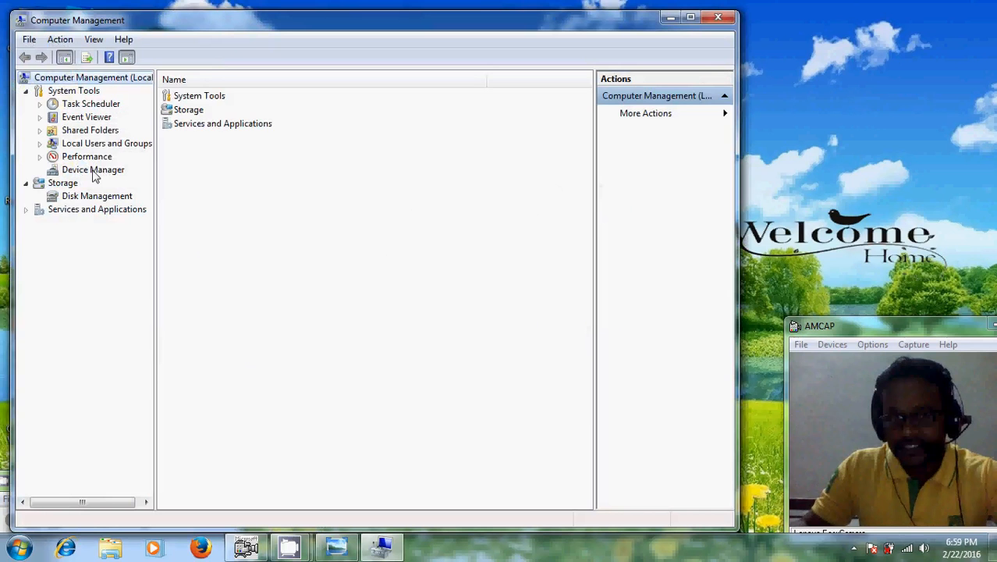
left_click(94, 169)
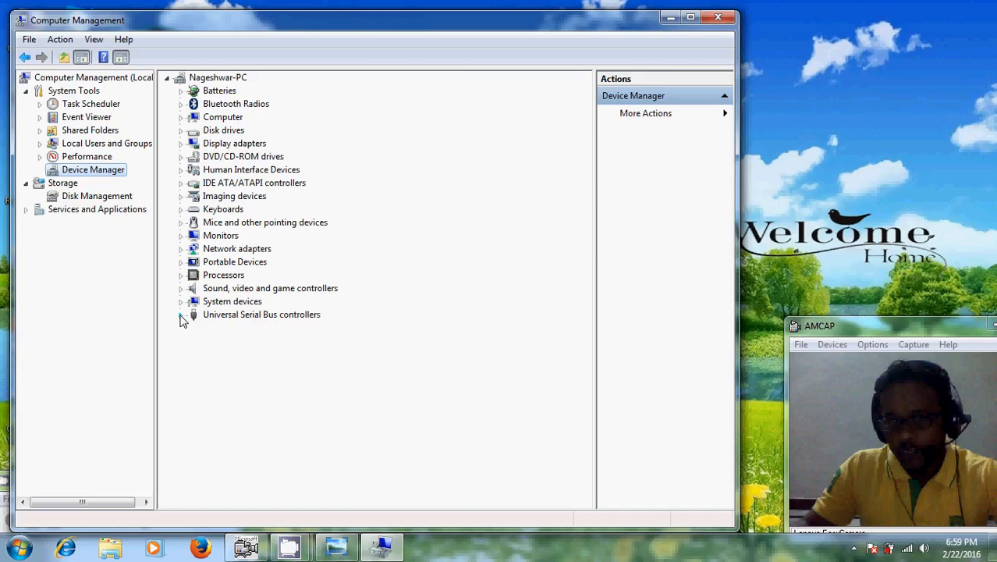
Disable the Generic USB Hub and the 3B3C USB host controller under Universal Serial Bus controllers.
left_click(181, 314)
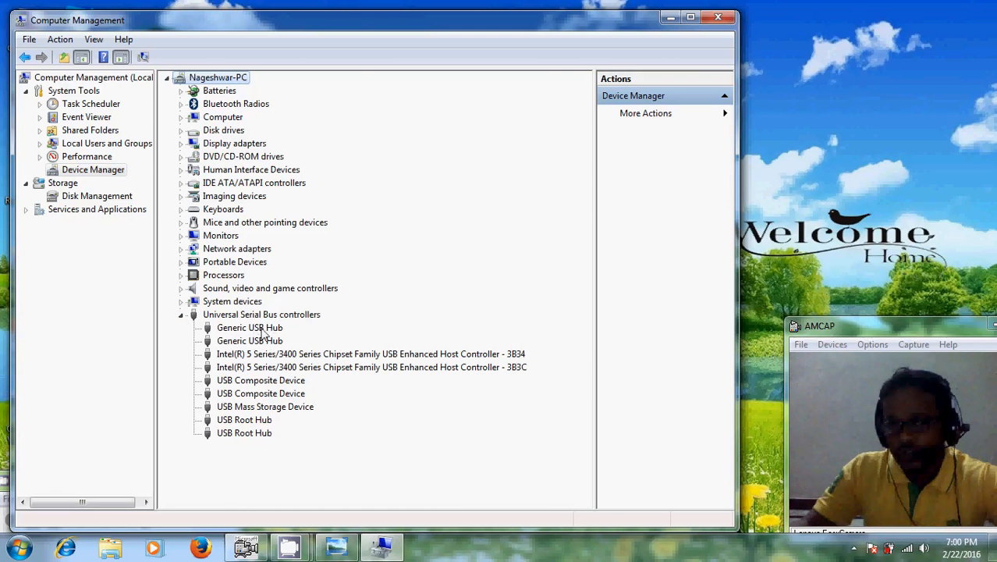
right_click(249, 328)
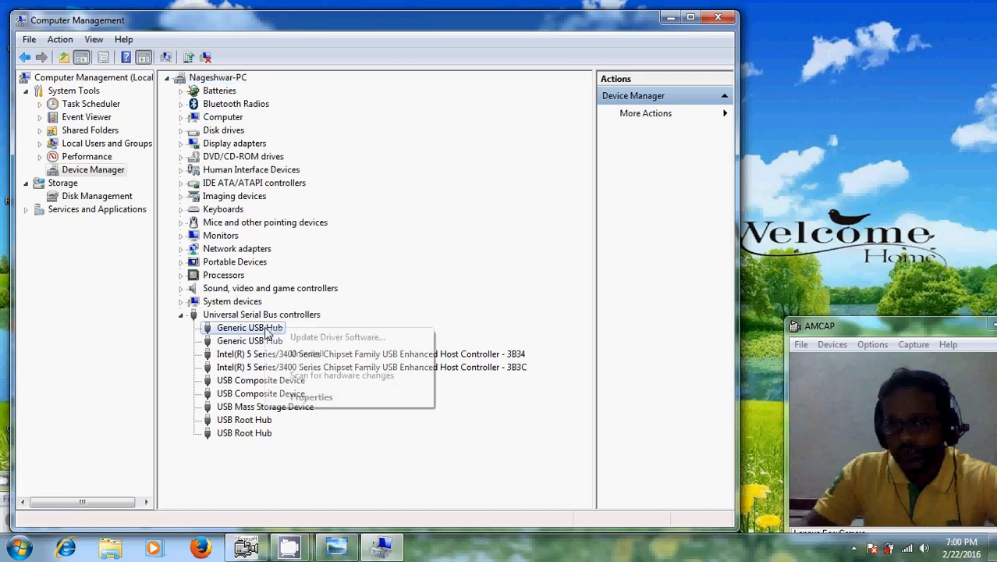
left_click(249, 340)
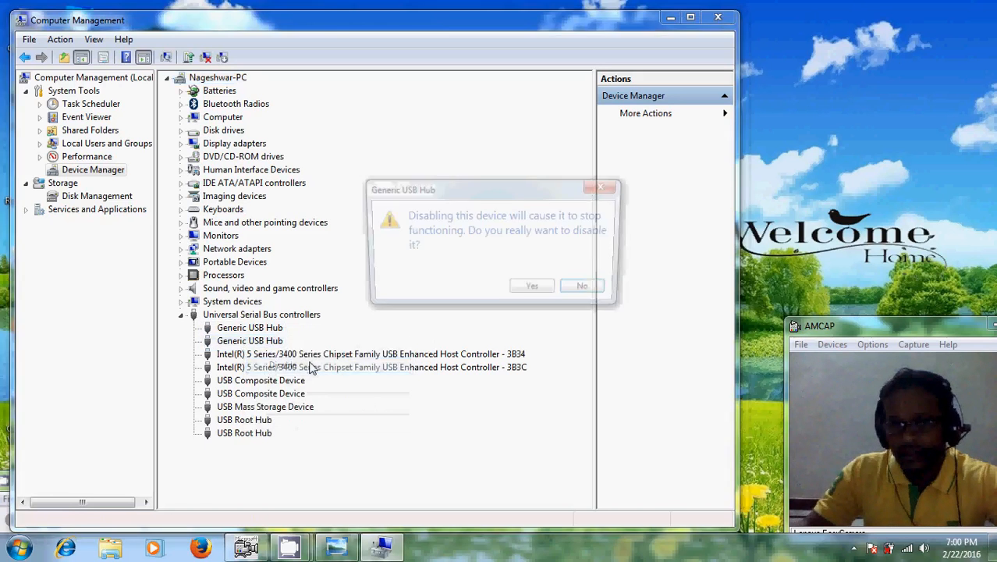
left_click(580, 284)
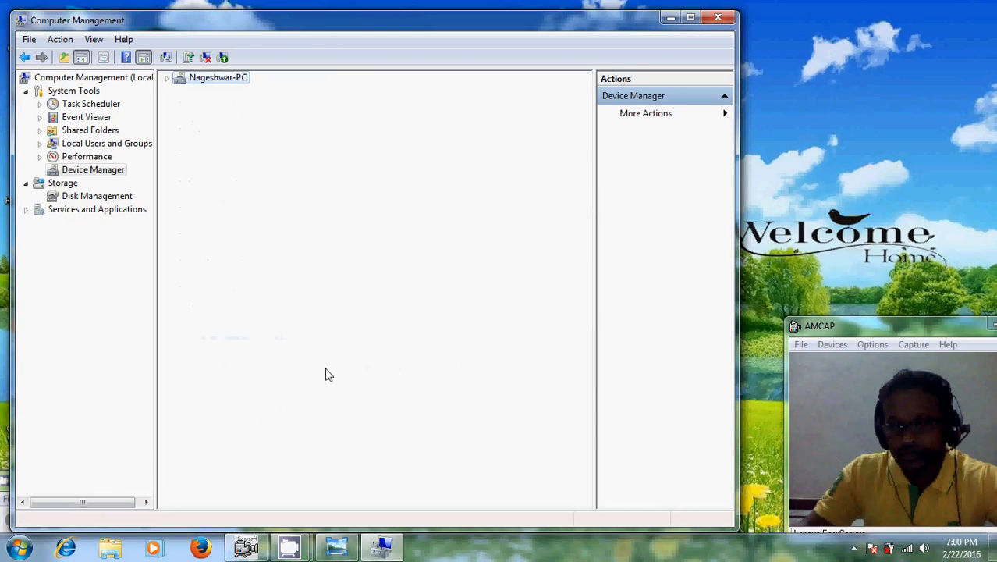
right_click(277, 352)
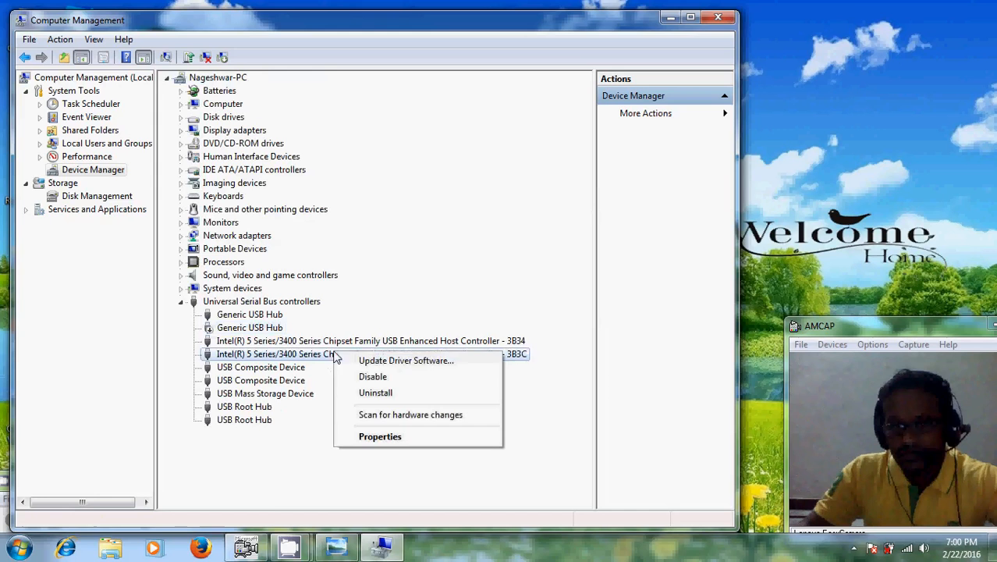
left_click(371, 376)
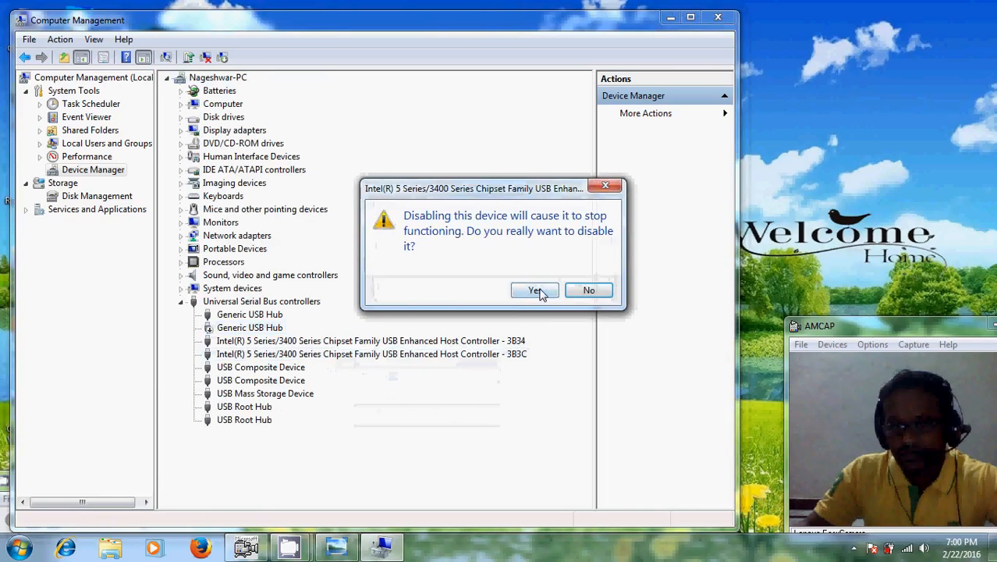
left_click(534, 290)
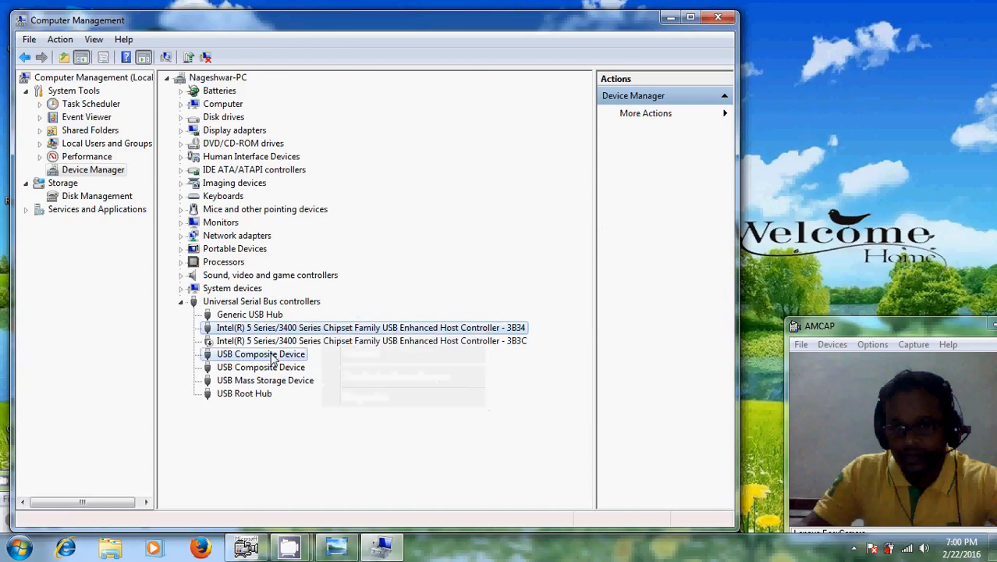
Disable a USB Composite Device and decline restarting the computer now.
right_click(259, 353)
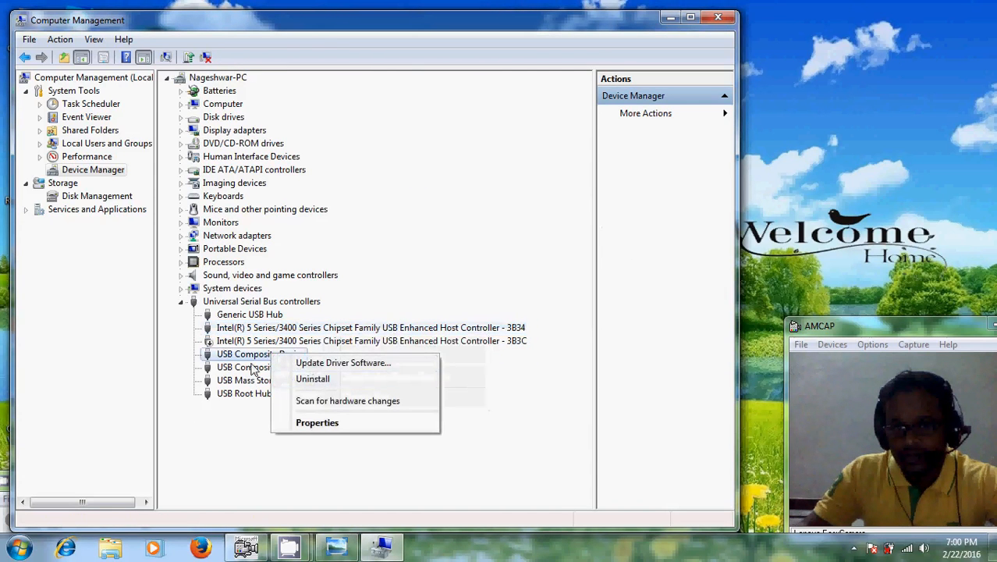
right_click(258, 367)
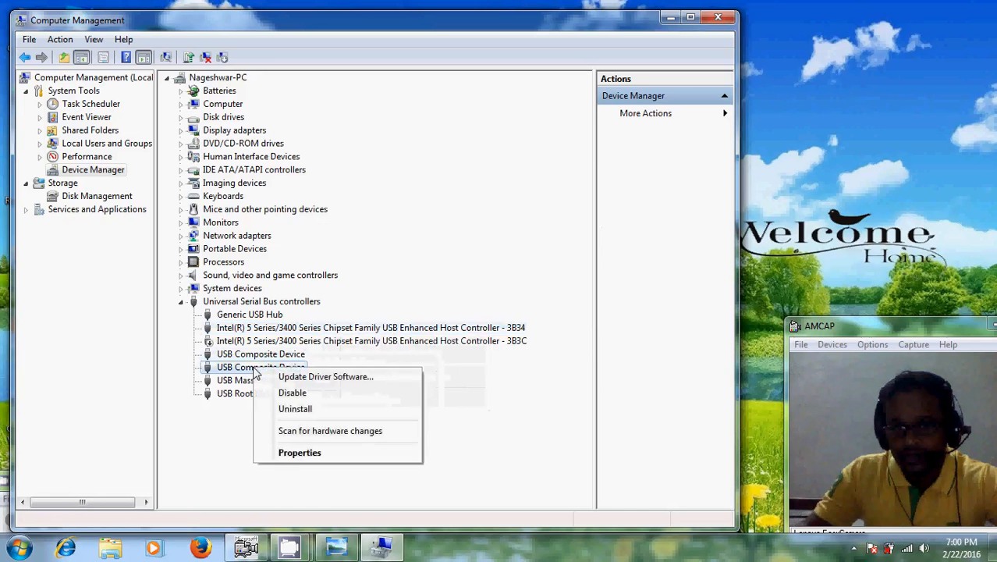
left_click(292, 394)
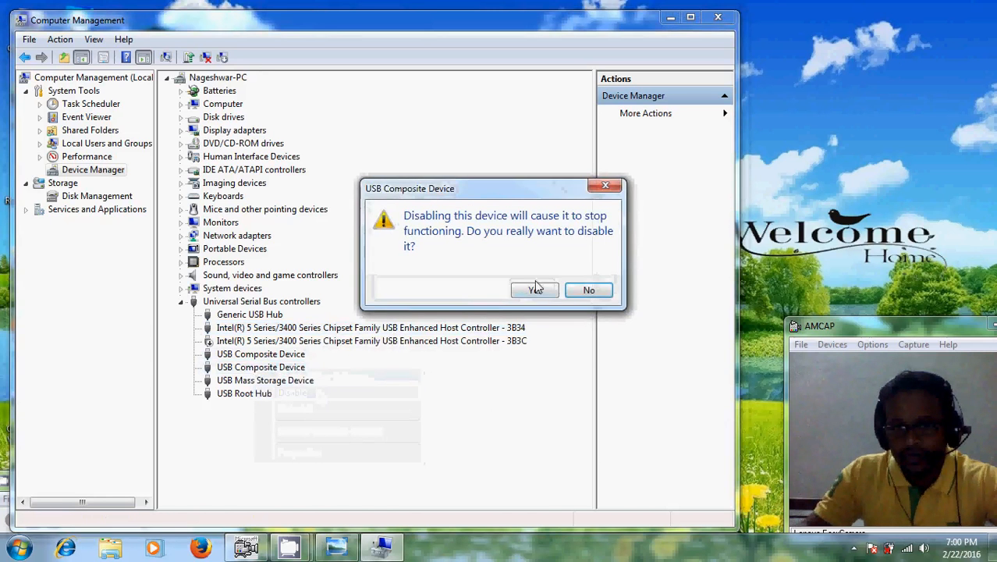
left_click(533, 289)
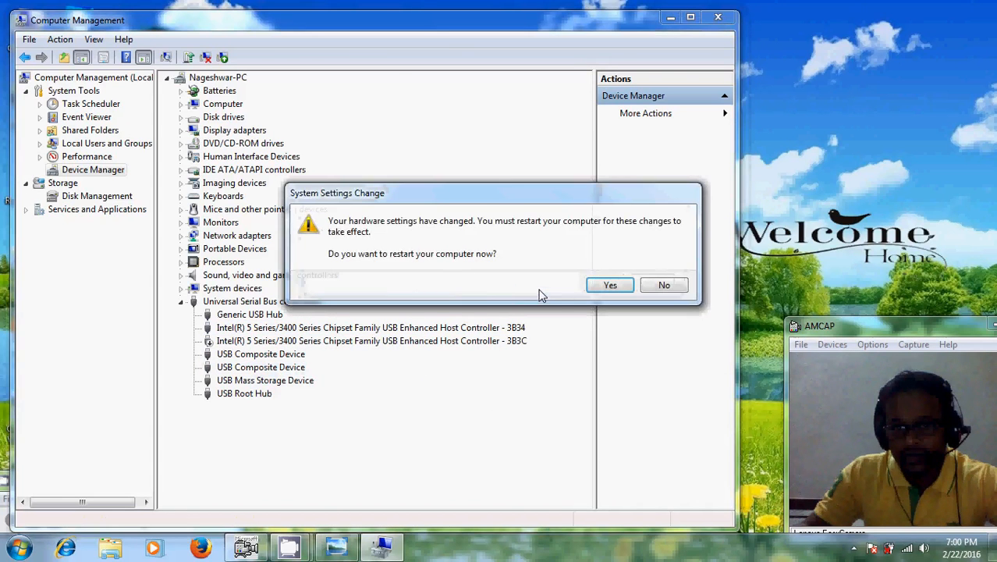
mouse_move(354, 243)
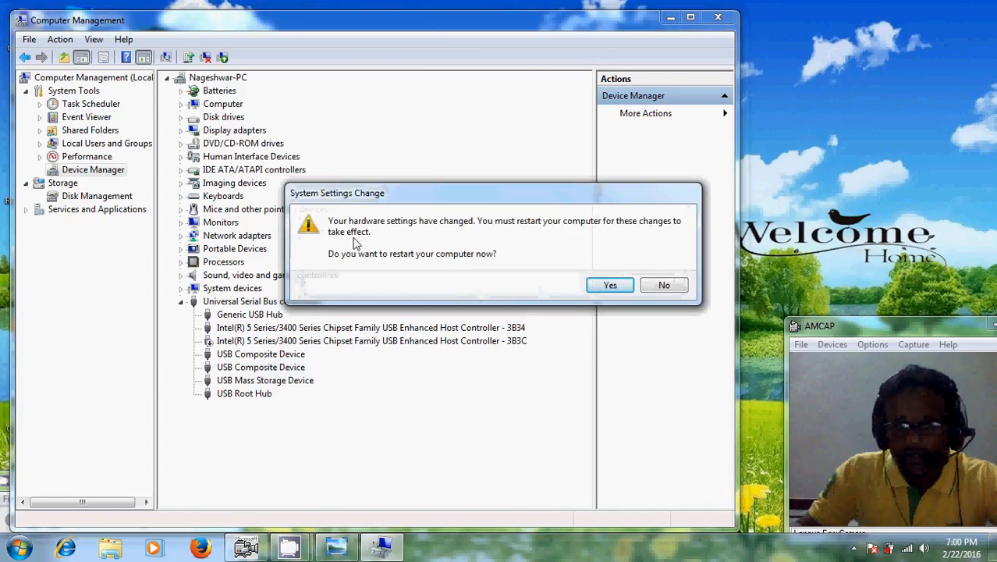
mouse_move(571, 237)
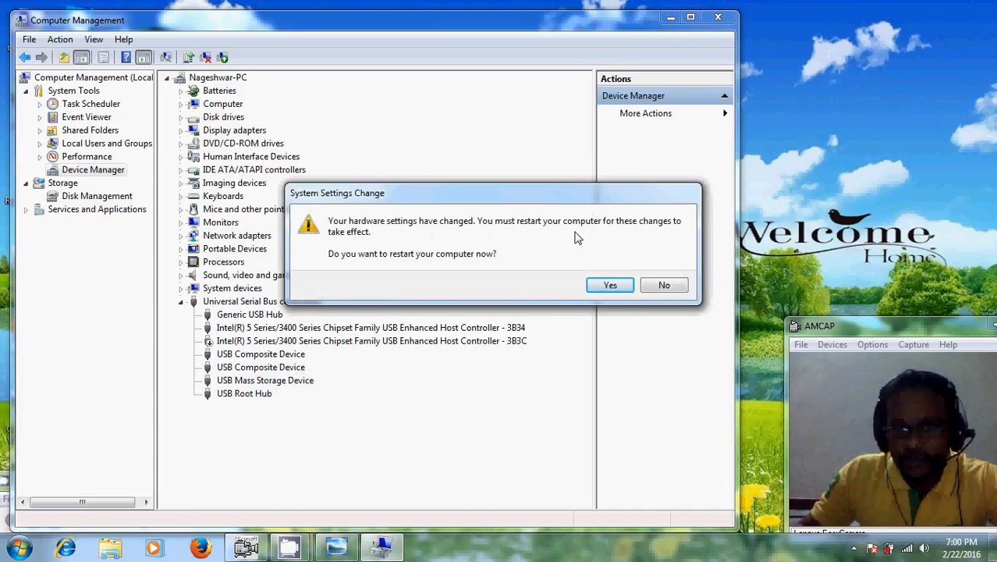
left_click(664, 284)
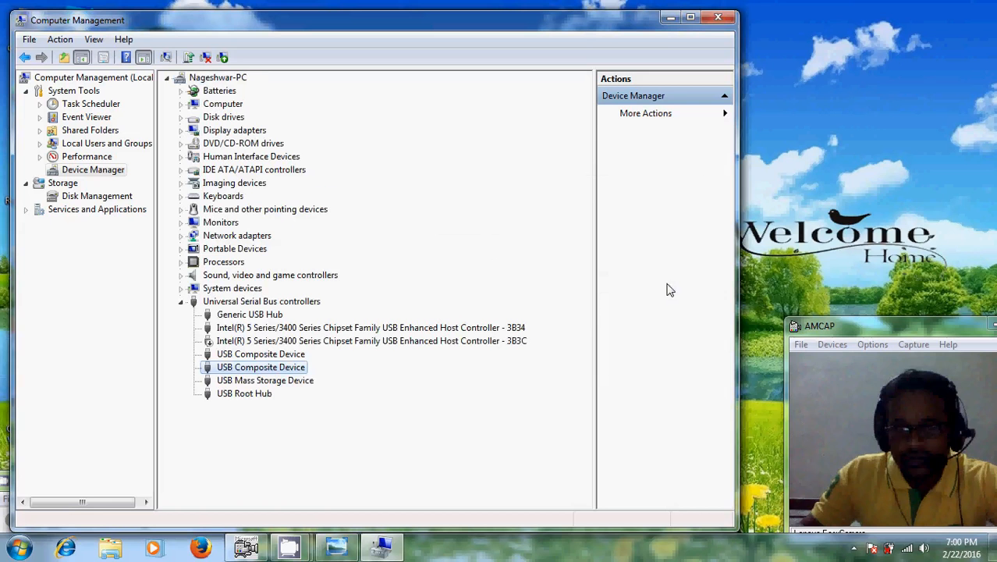
Disable the USB Mass Storage Device, confirming its warning prompt.
right_click(243, 393)
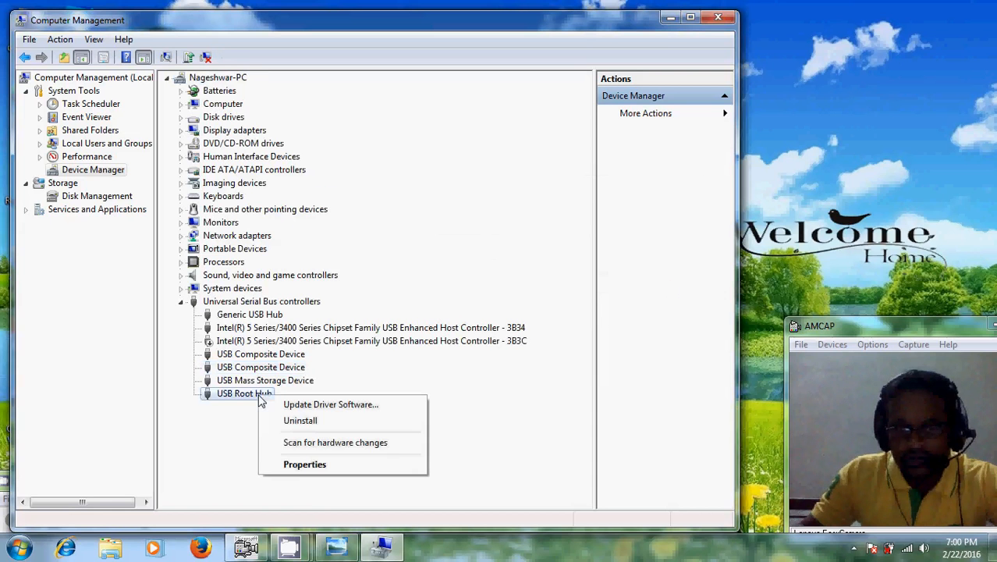
right_click(265, 381)
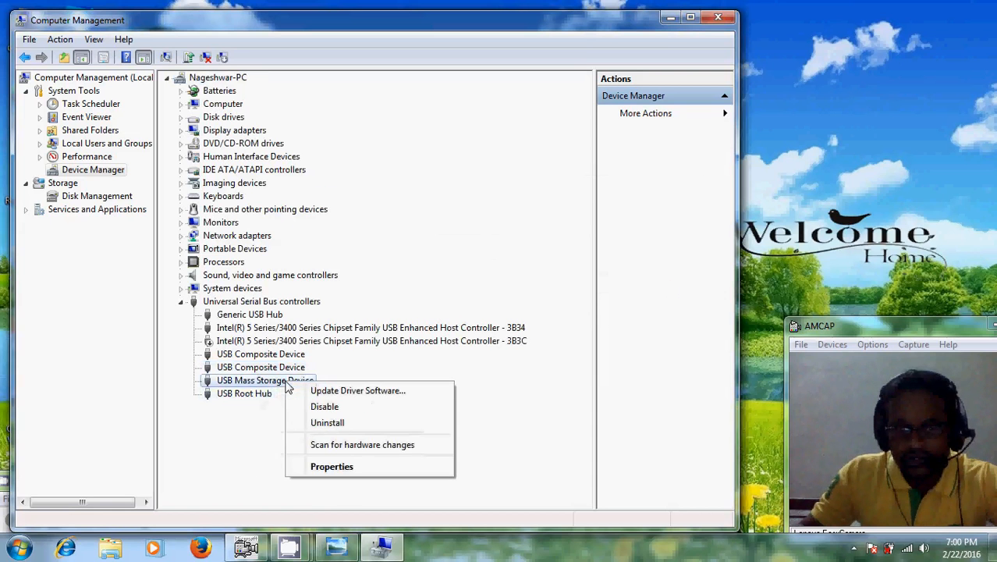
left_click(324, 406)
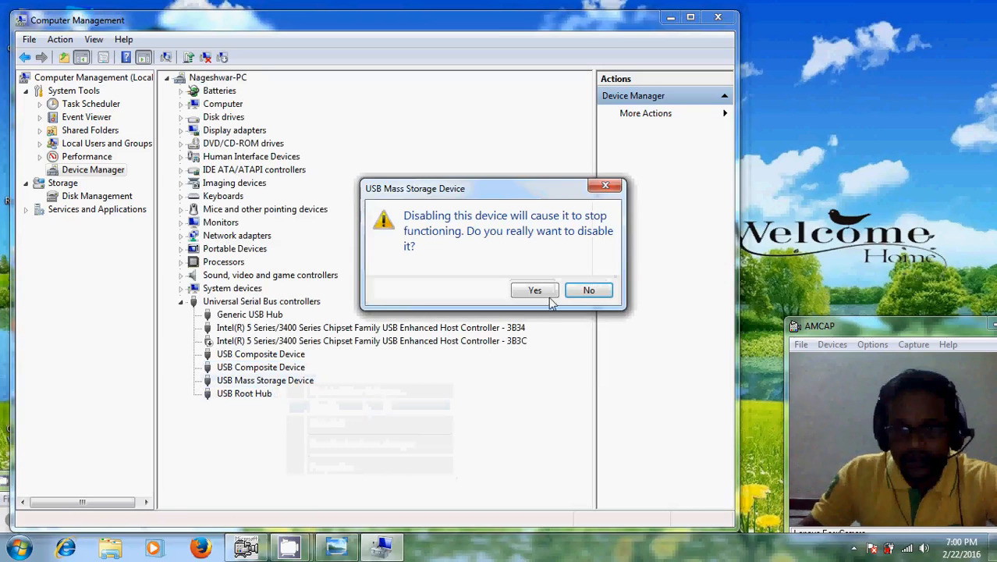
left_click(534, 288)
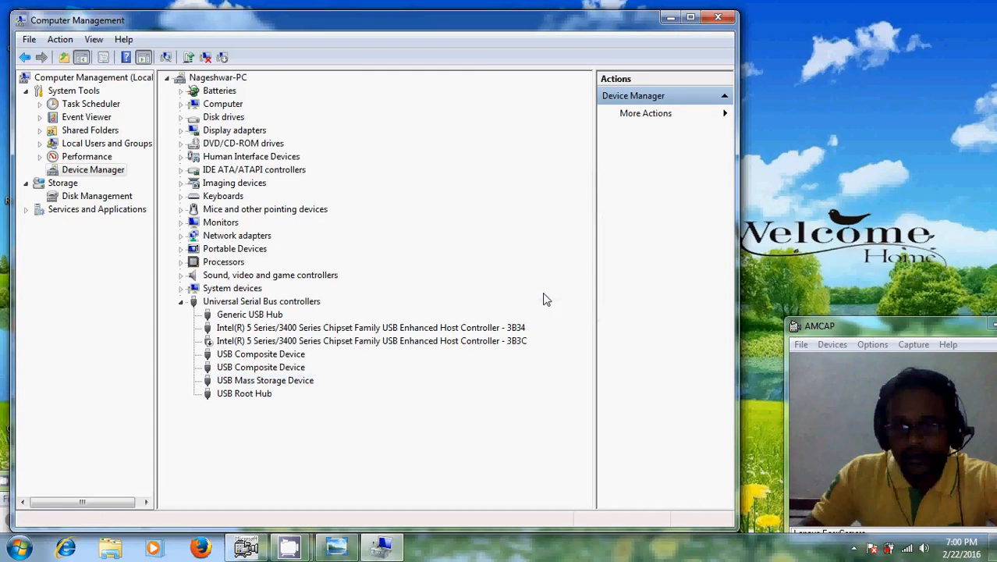
left_click(265, 381)
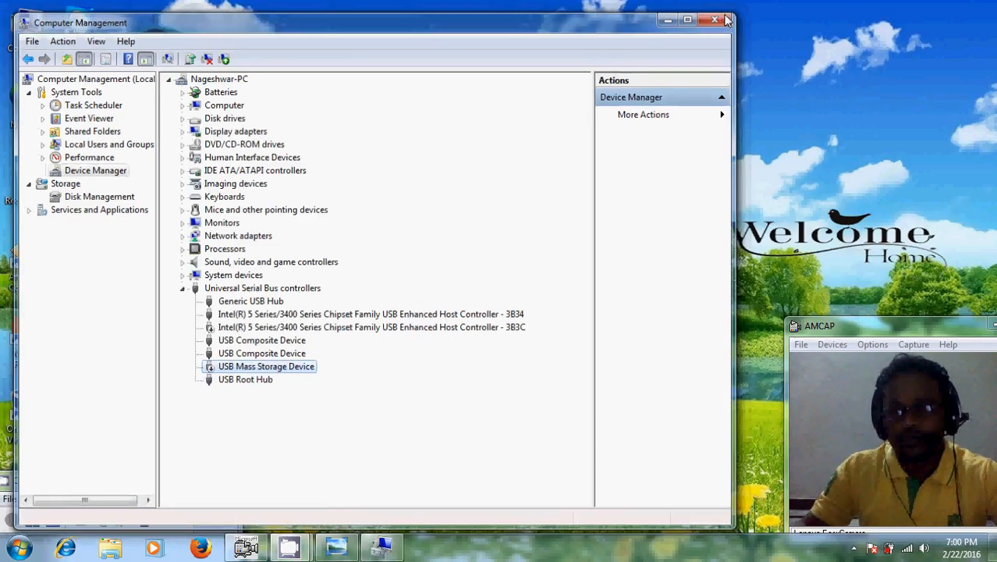
Close Computer Management and bring up the actions for the desktop Computer item.
left_click(712, 18)
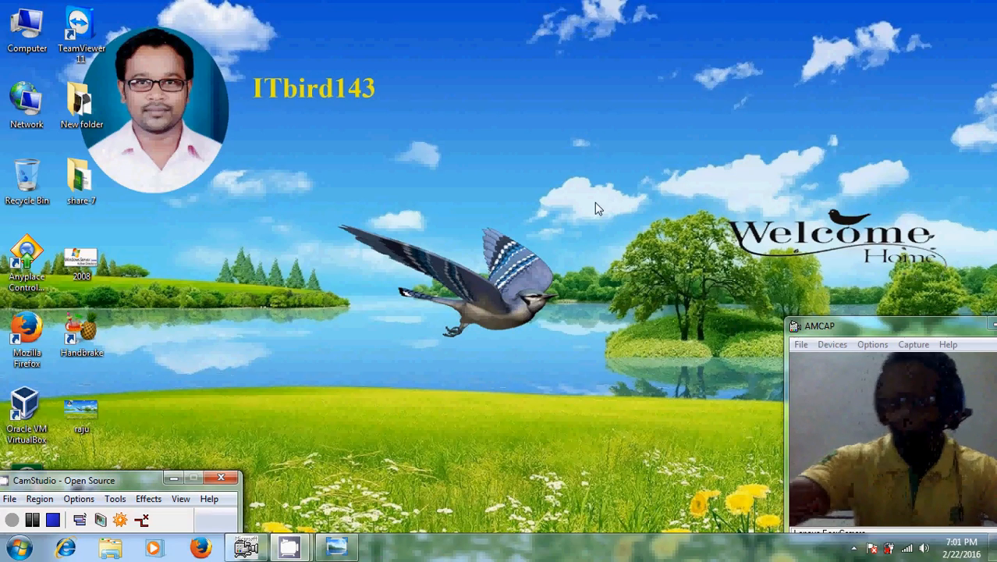
double_click(27, 28)
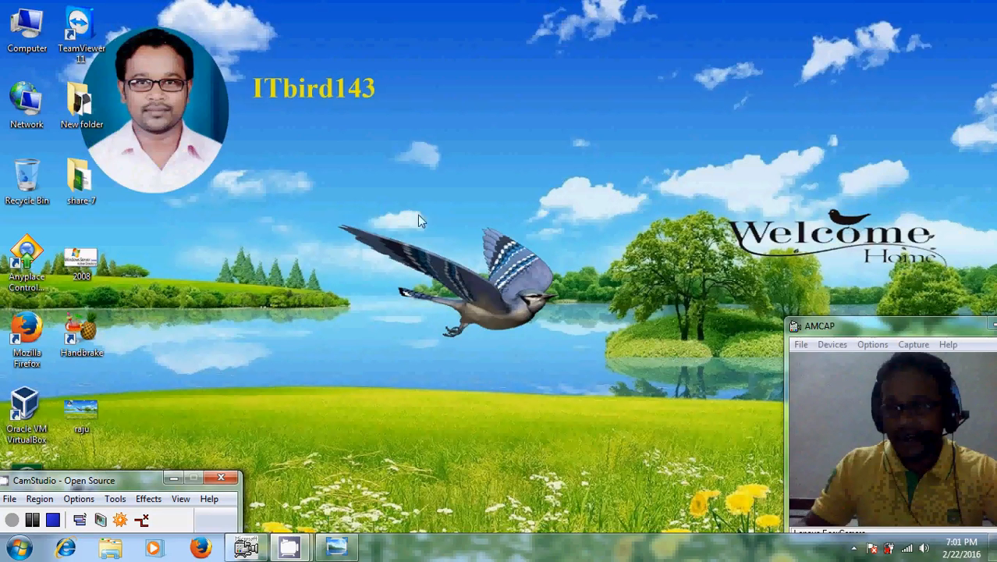
left_click(26, 28)
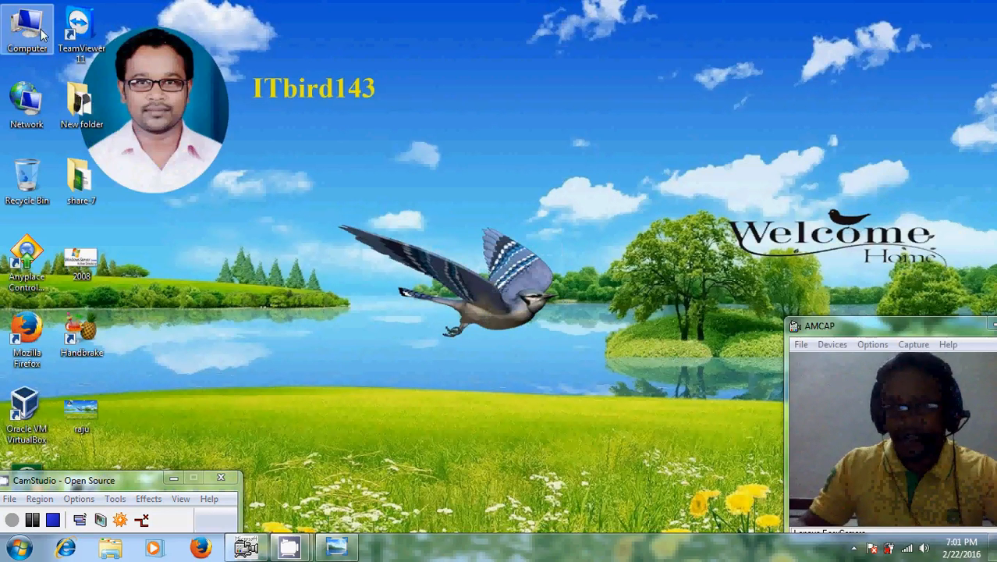
right_click(28, 28)
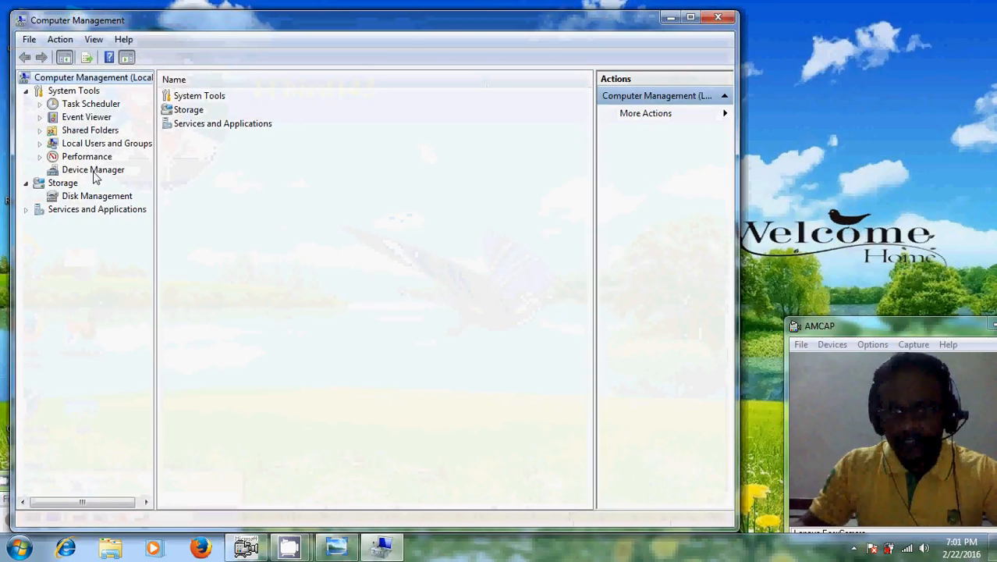
In Device Manager, act on both Intel USB Enhanced Host Controllers and decline the restart.
left_click(94, 169)
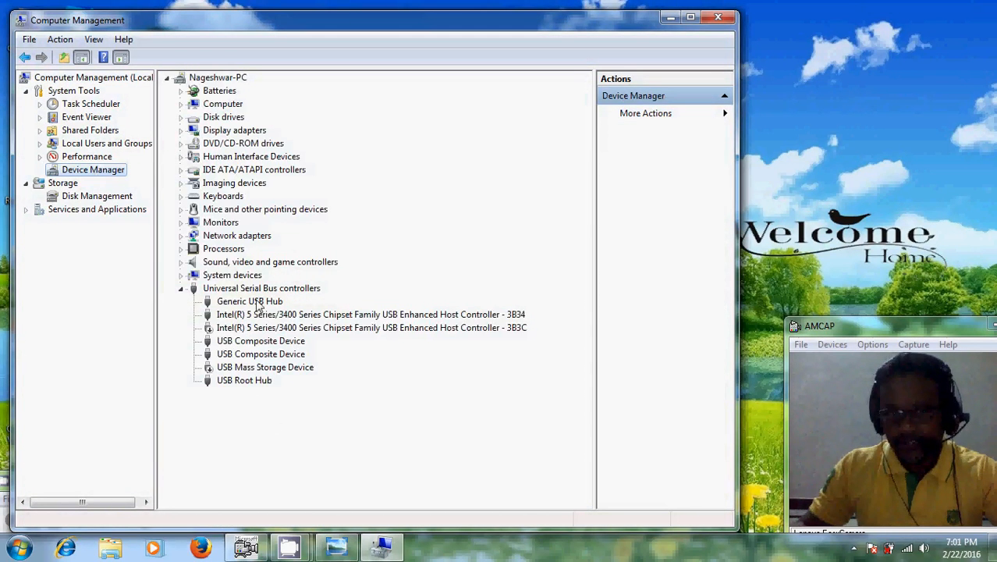
left_click(250, 301)
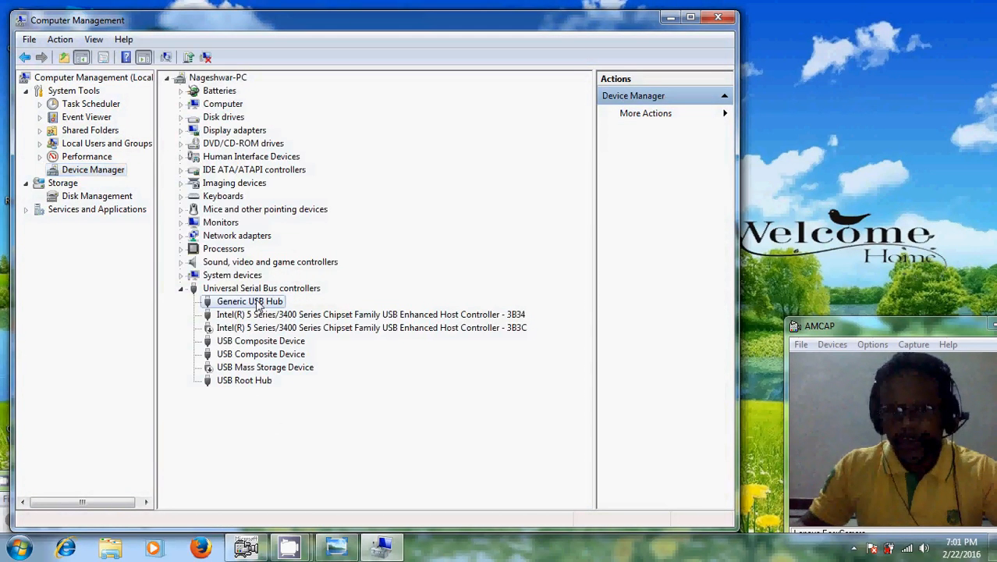
left_click(371, 314)
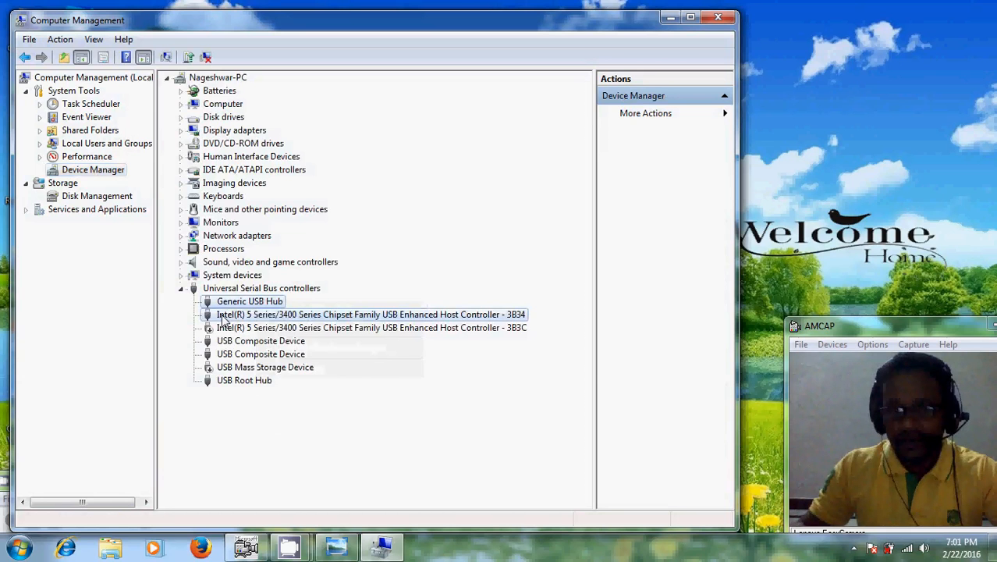
right_click(371, 314)
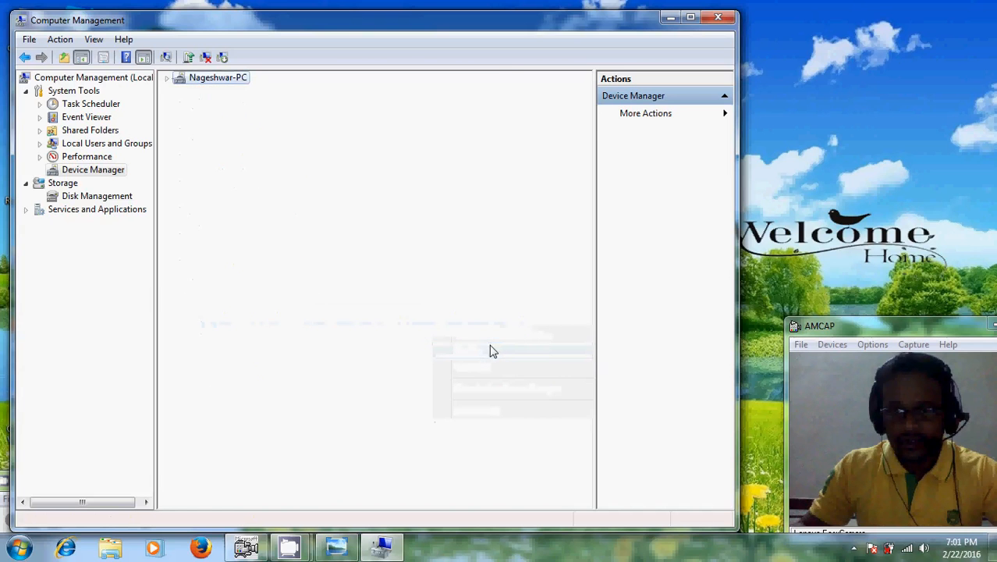
left_click(165, 78)
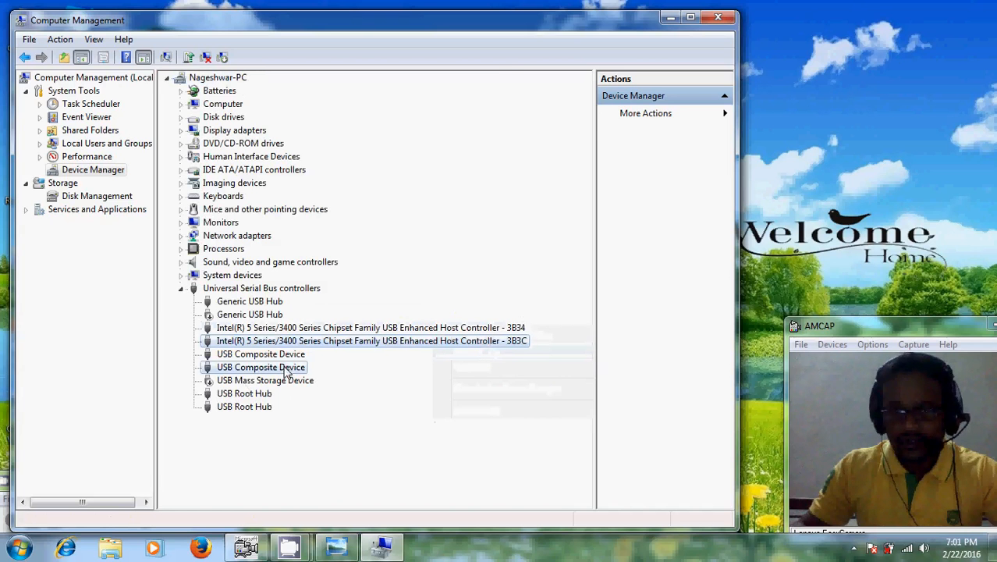
right_click(261, 366)
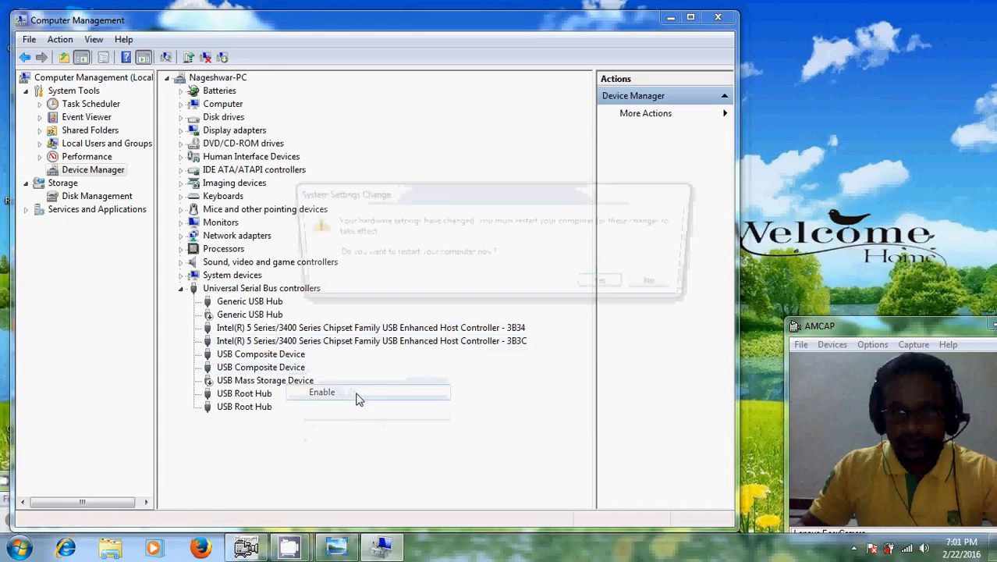
left_click(321, 391)
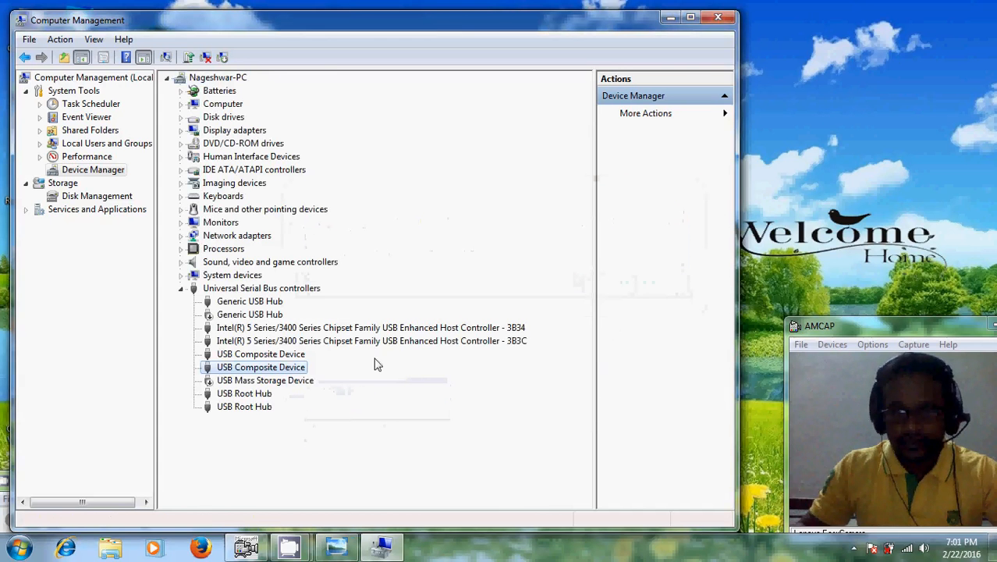
Bring up the actions for the USB Mass Storage Device.
left_click(265, 381)
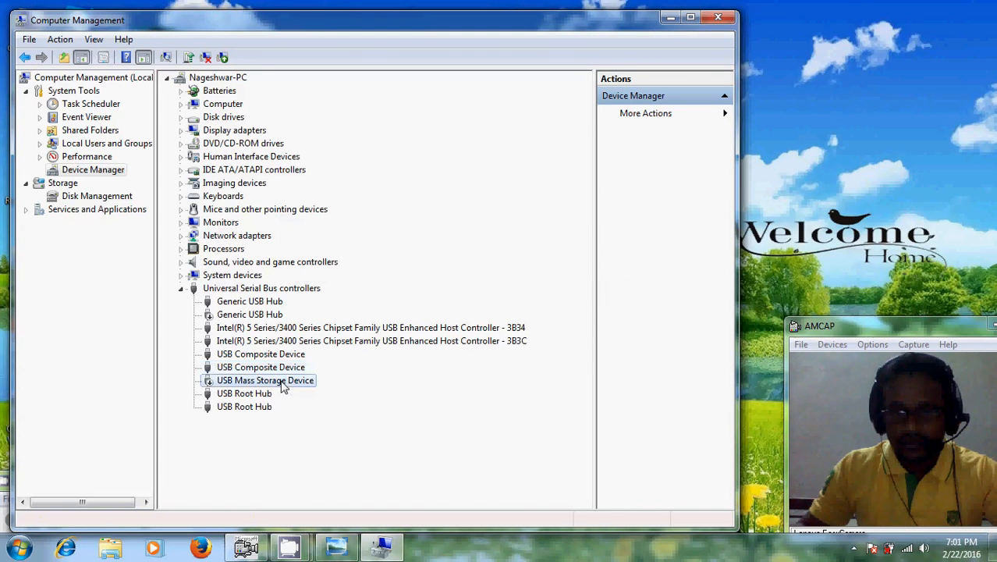
right_click(266, 381)
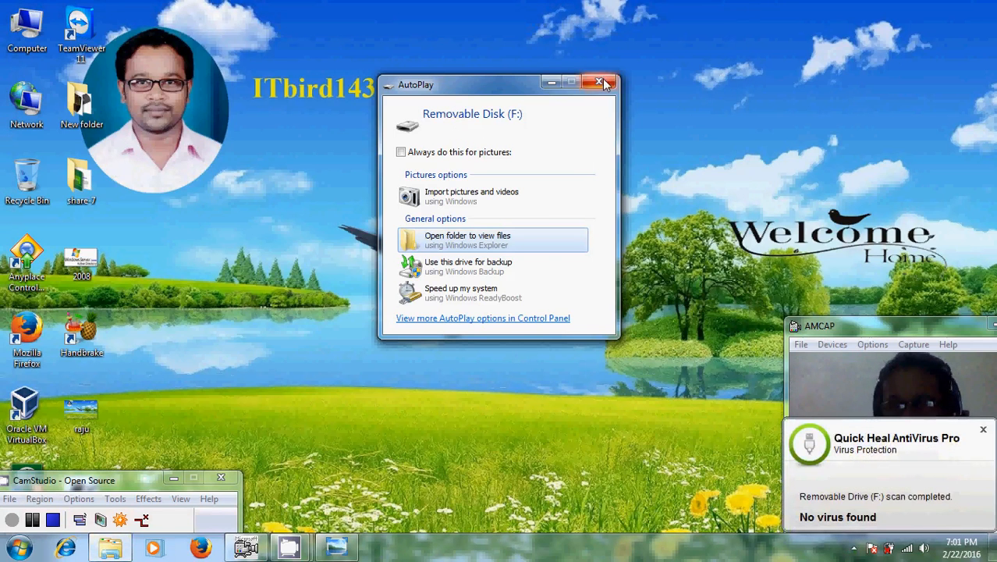
Close the AutoPlay prompt for Removable Disk (F:).
left_click(601, 81)
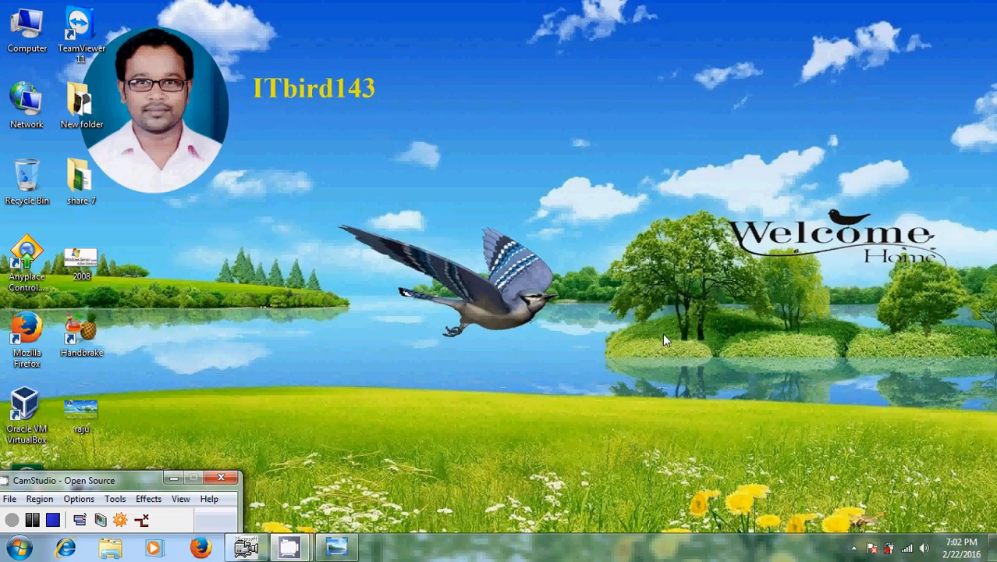
mouse_move(515, 405)
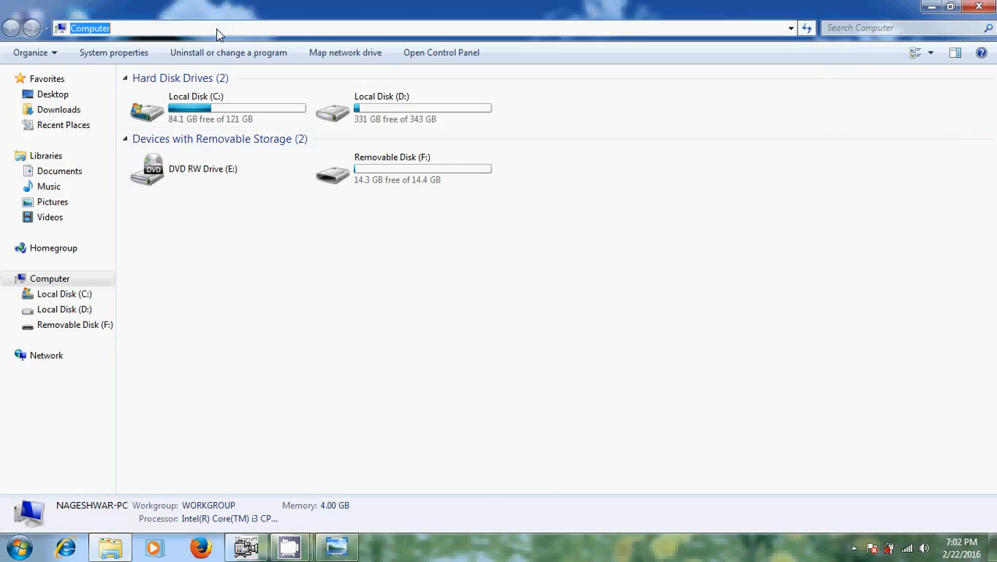
Enter %systemroot%\inf in the address bar to open the Windows\inf folder.
type("%")
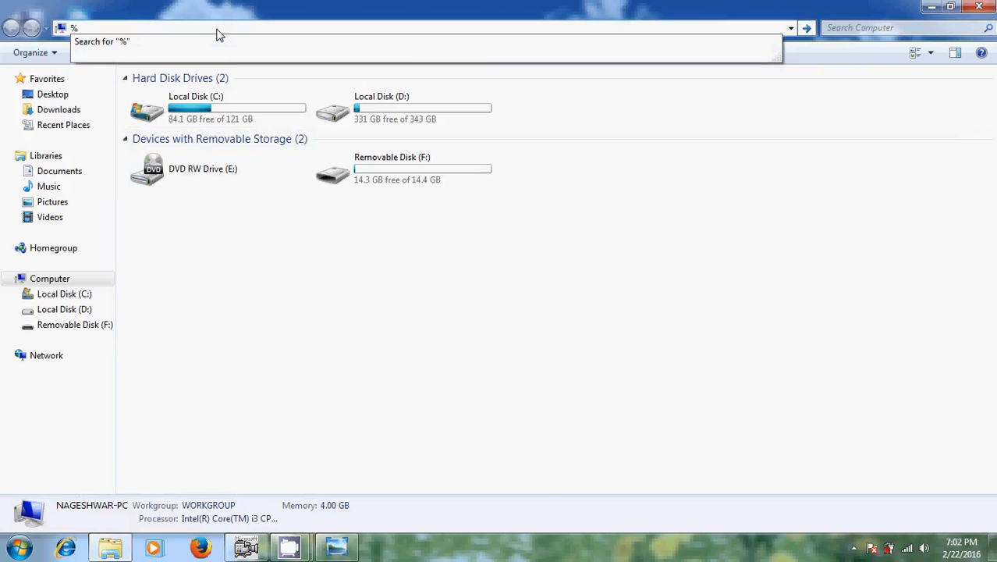
type("systemr")
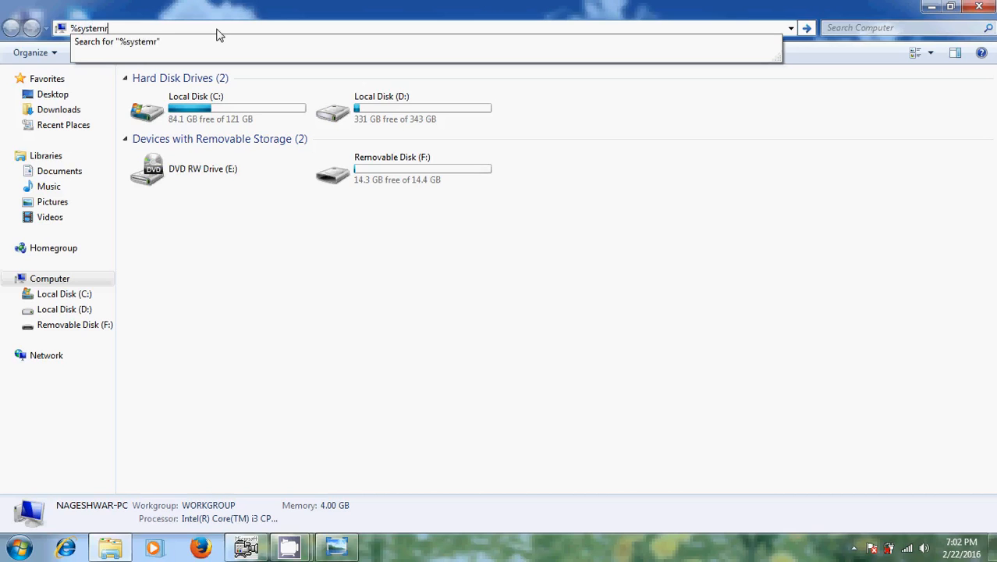
type("oot")
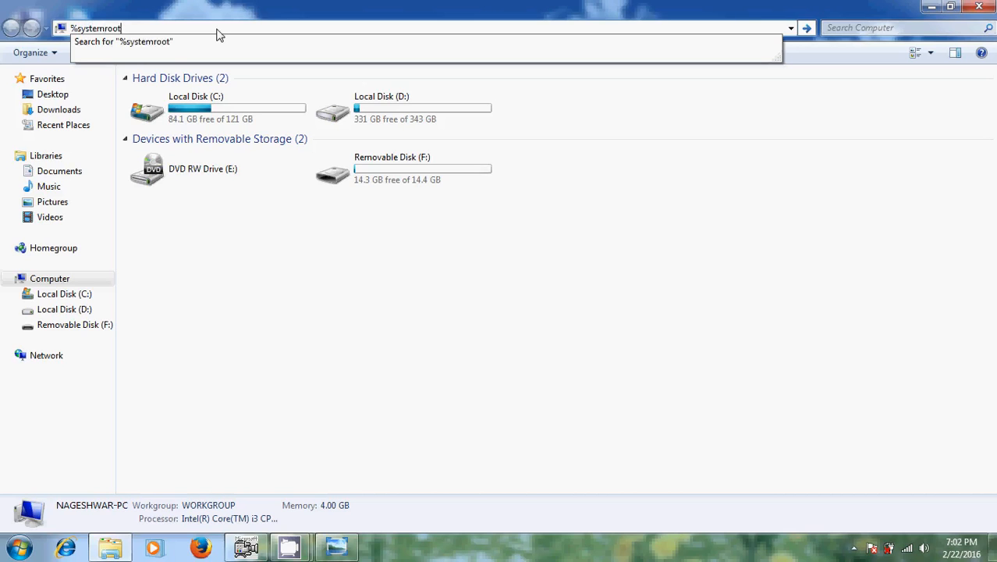
type("%\\")
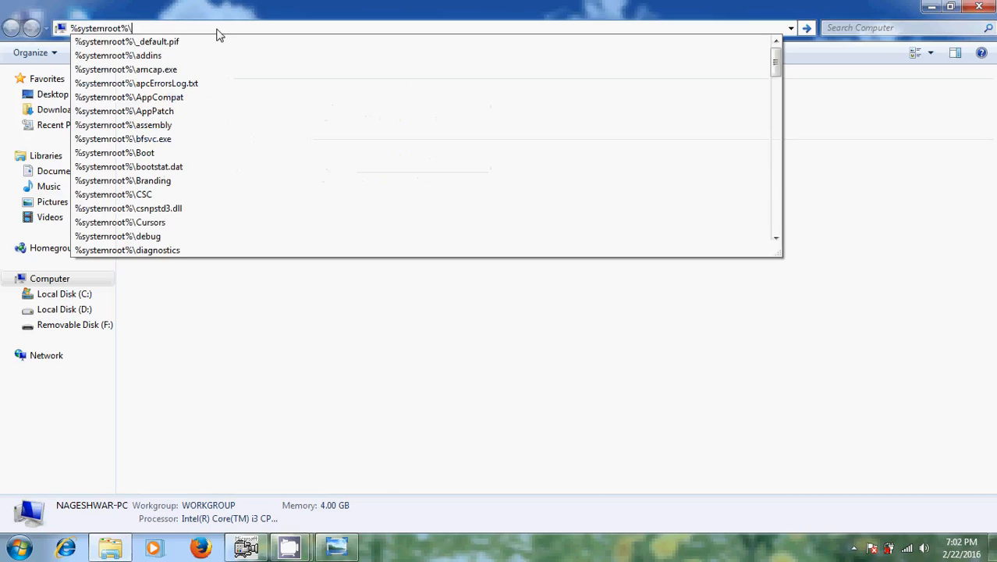
type("in")
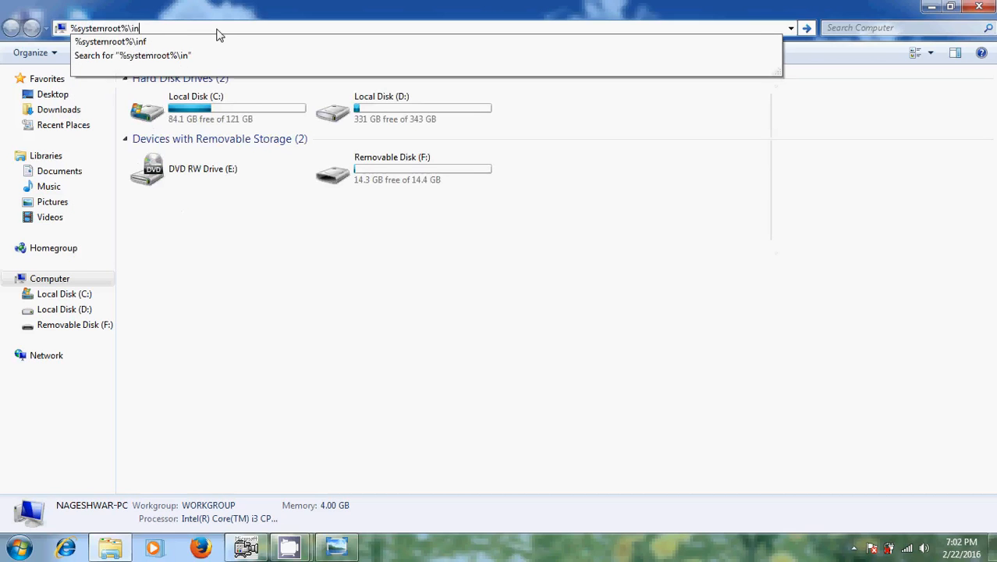
type("f")
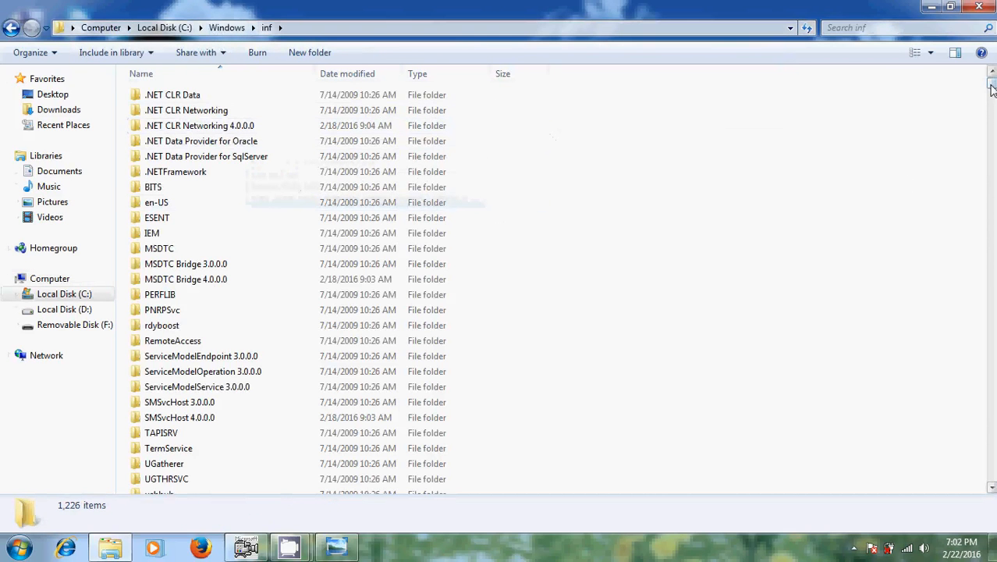
Scroll the C:\Windows\inf listing down to the tape, tpm, umbus and unknown setup files.
scroll("down", 3)
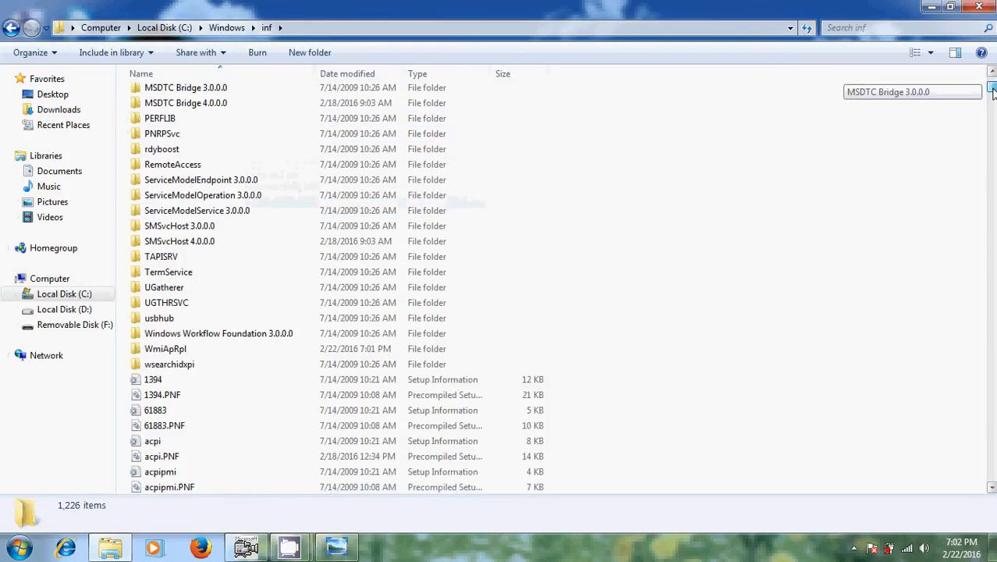
scroll("down", 3)
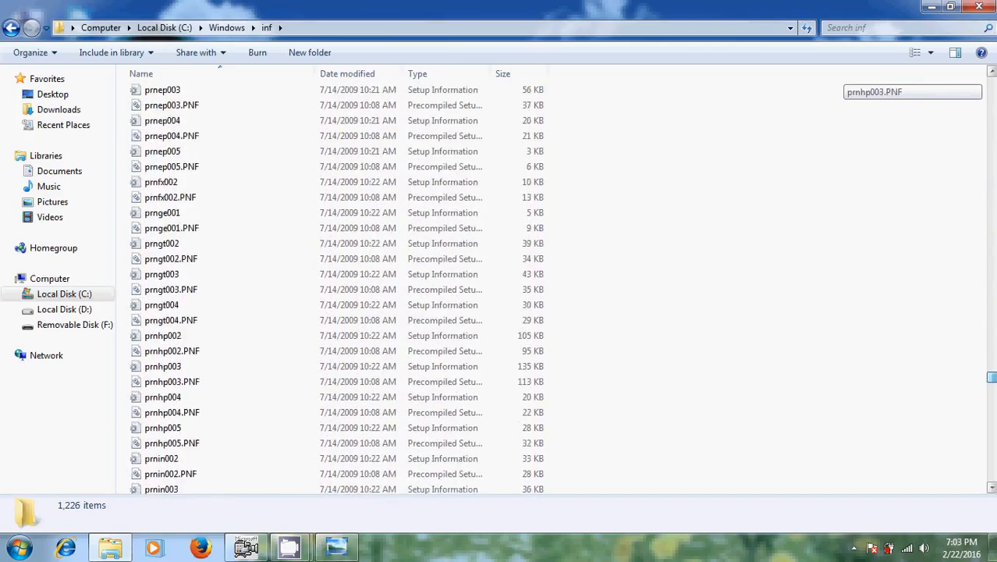
scroll("down", 3)
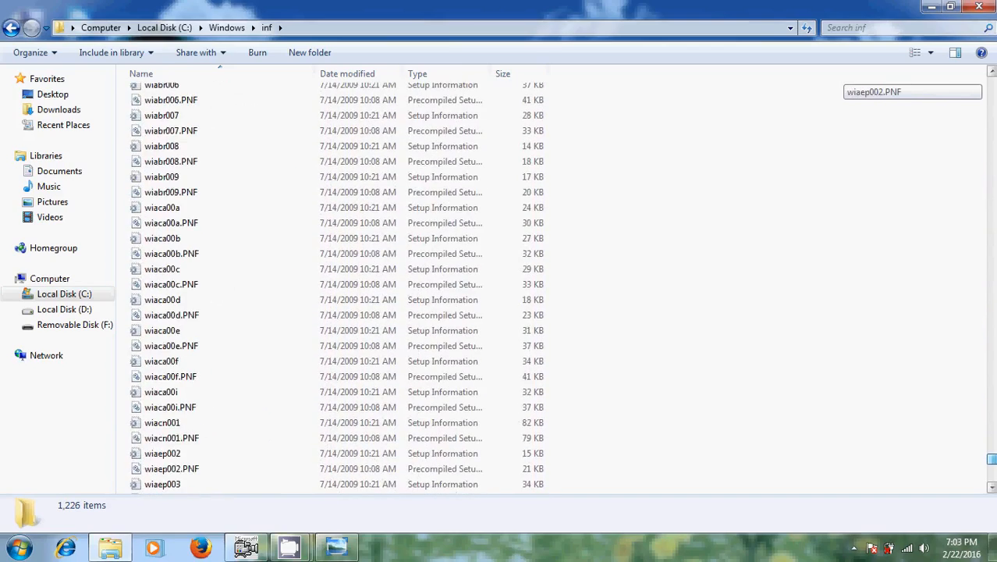
scroll("down", 3)
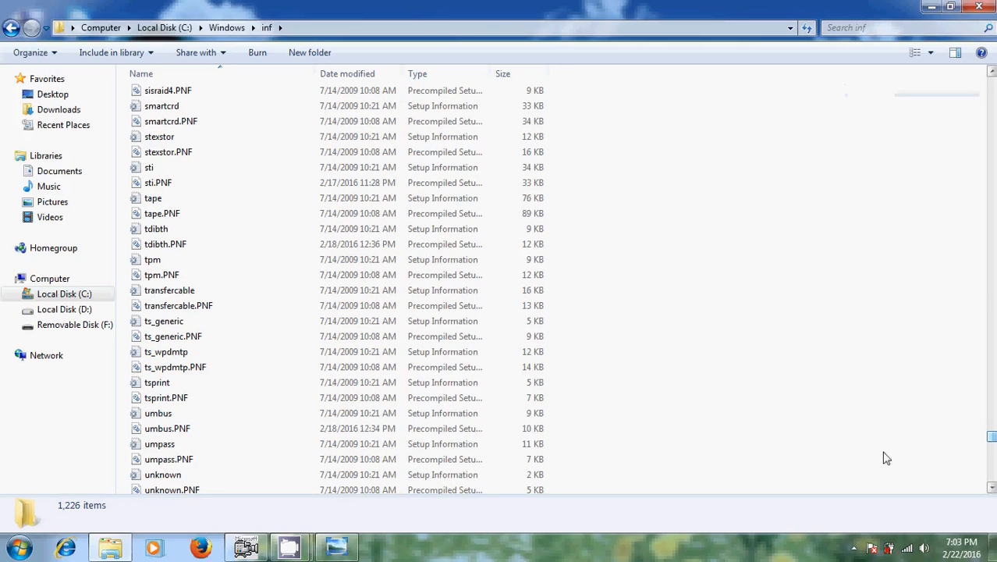
Scroll to usbstor.PNF in the inf folder and bring up its context menu.
scroll("down", 3)
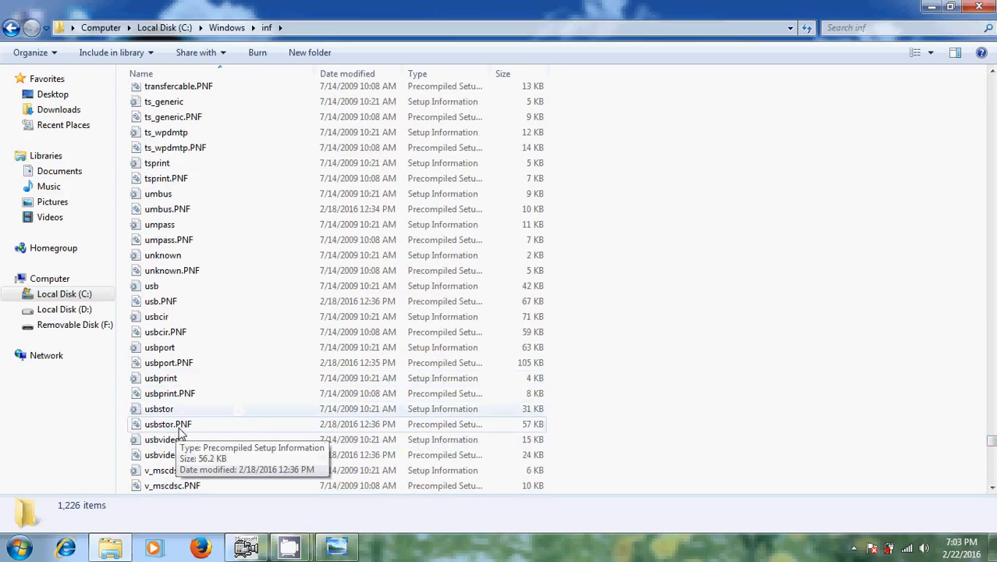
mouse_move(195, 431)
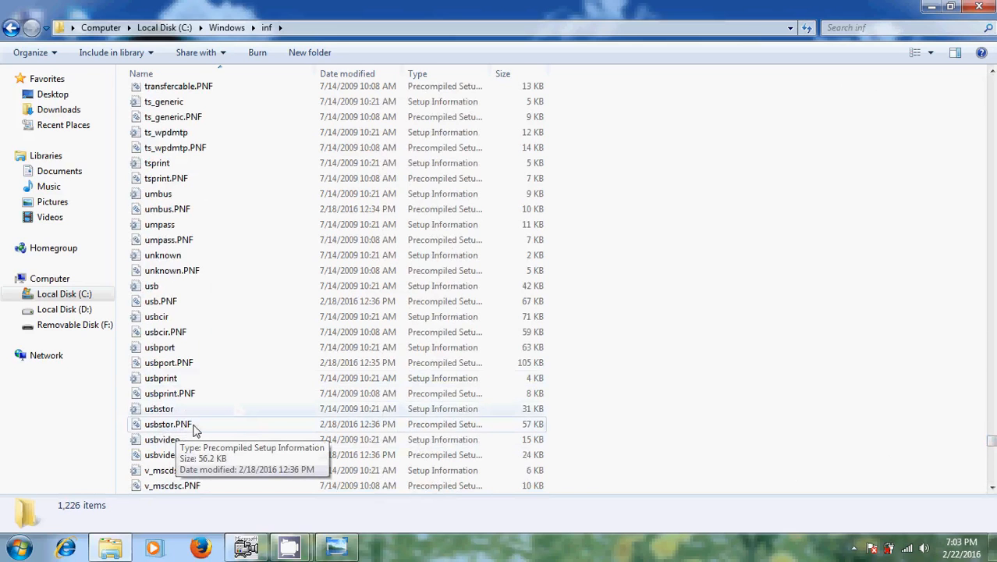
right_click(168, 425)
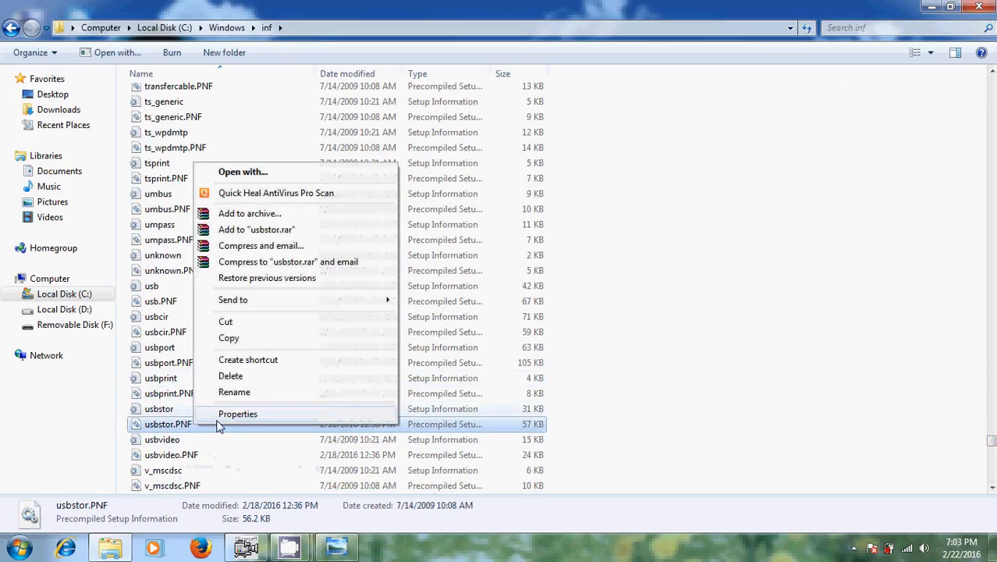
Reach the Permissions editor for usbstor.PNF through Properties and its Security tab.
left_click(238, 414)
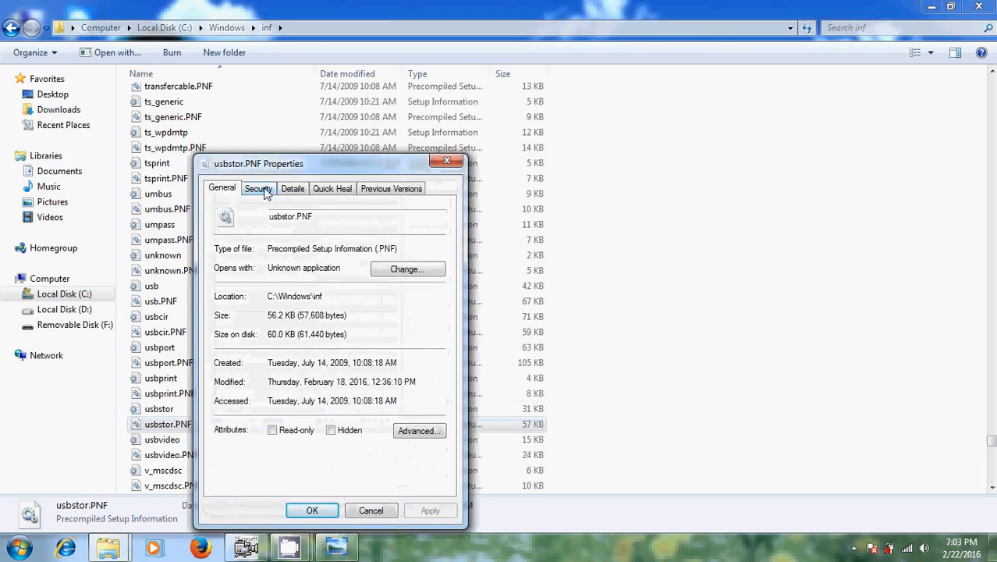
left_click(259, 188)
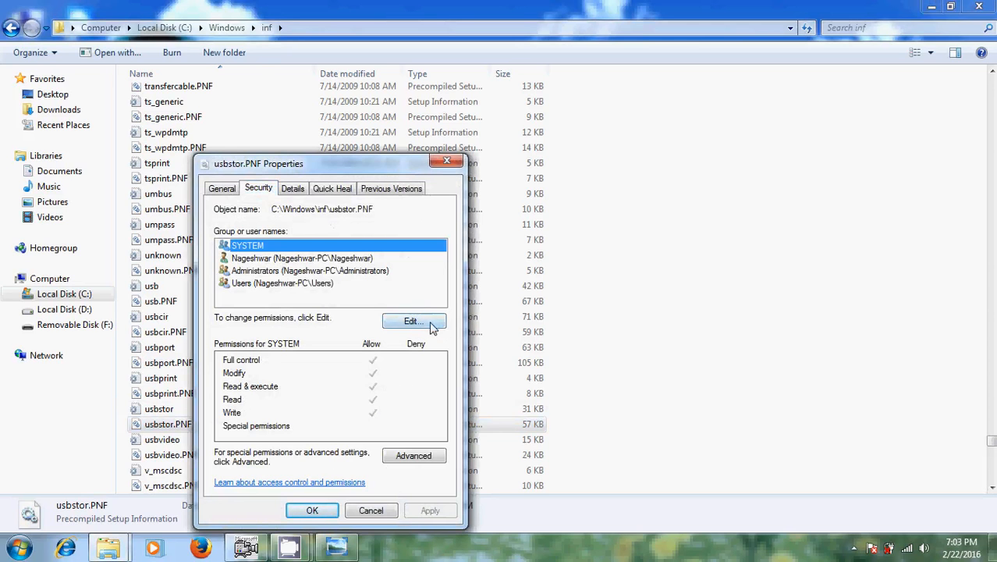
left_click(413, 322)
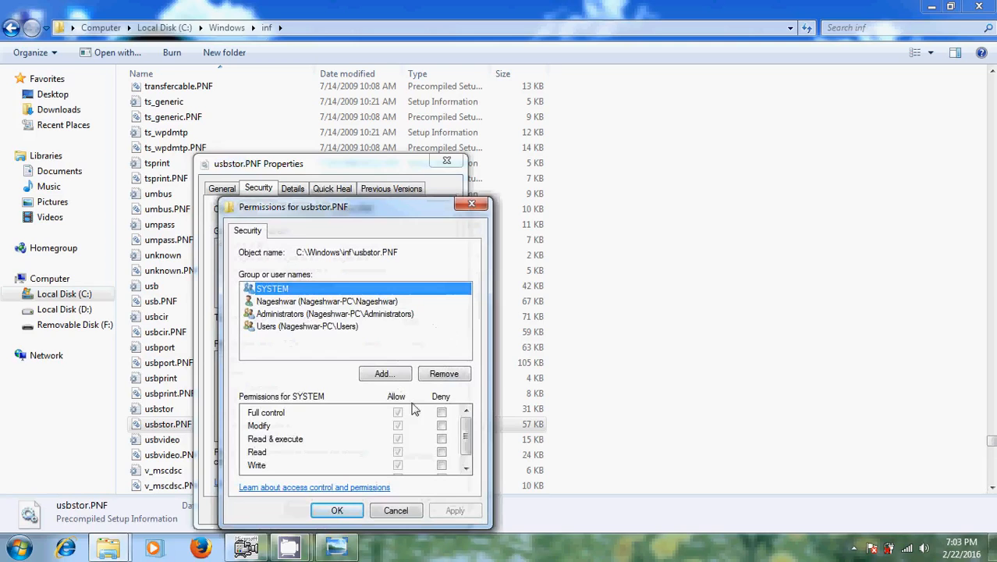
mouse_move(450, 428)
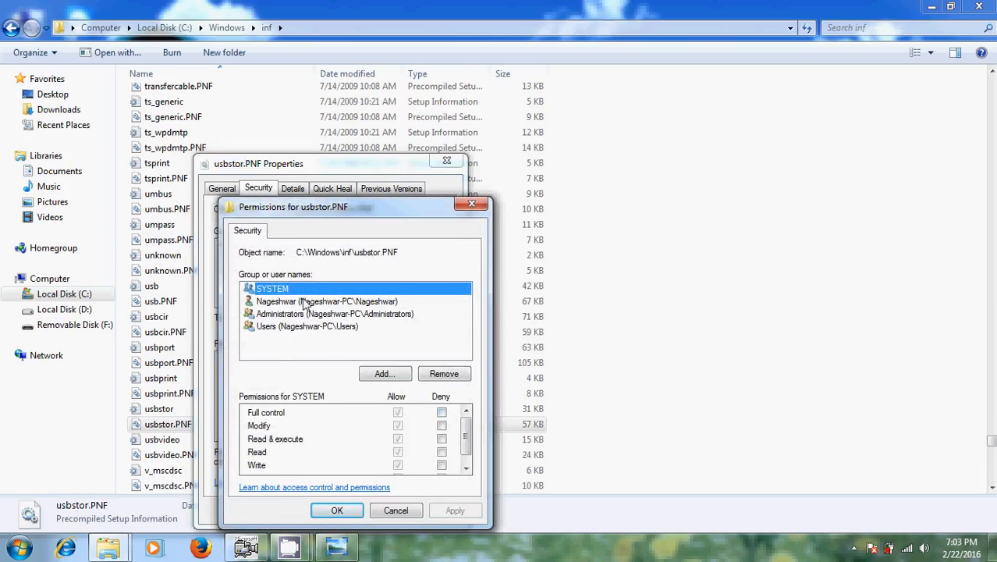
mouse_move(278, 312)
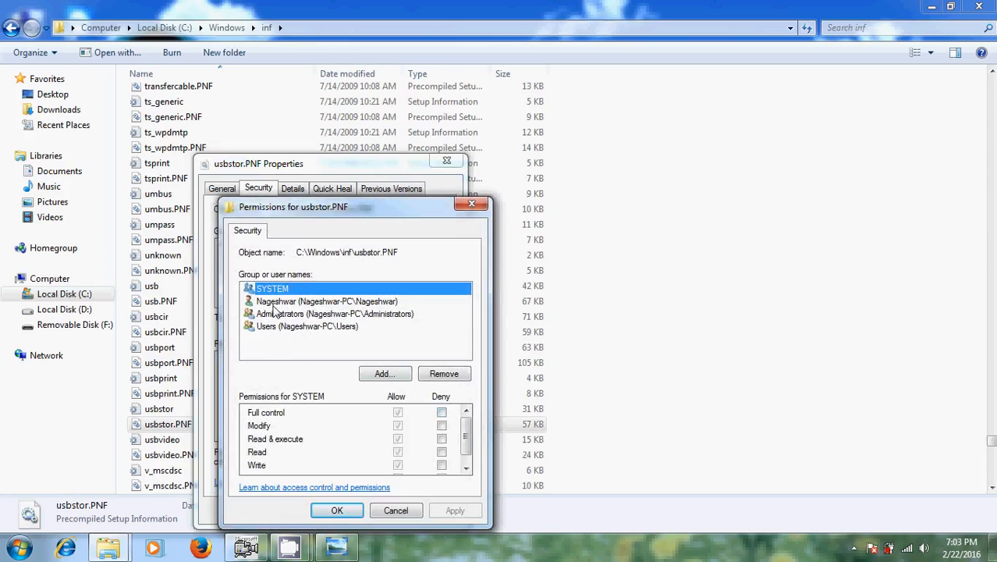
Deny the user account's permissions on usbstor.PNF, apply with the warning confirmed, and close Properties.
left_click(327, 301)
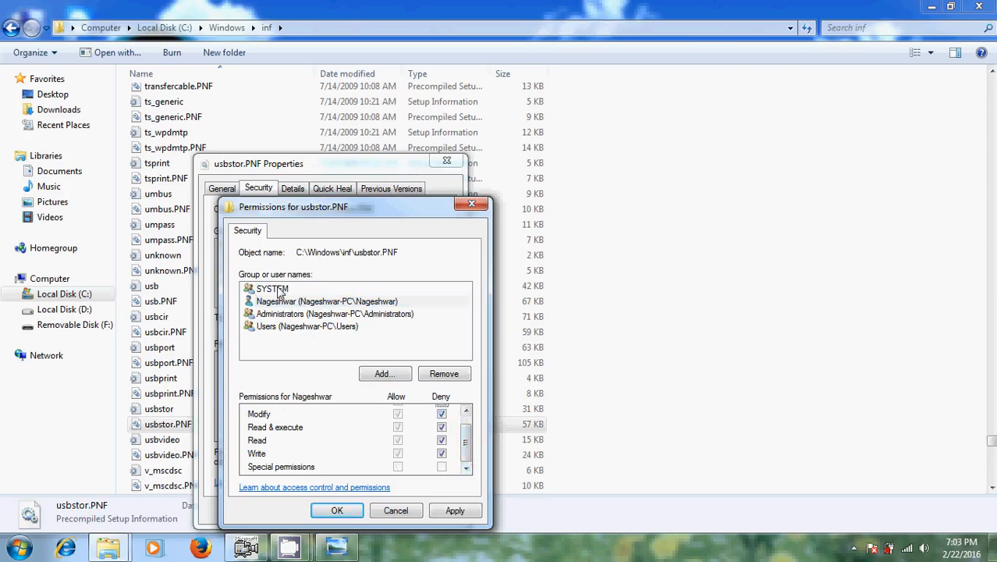
left_click(272, 287)
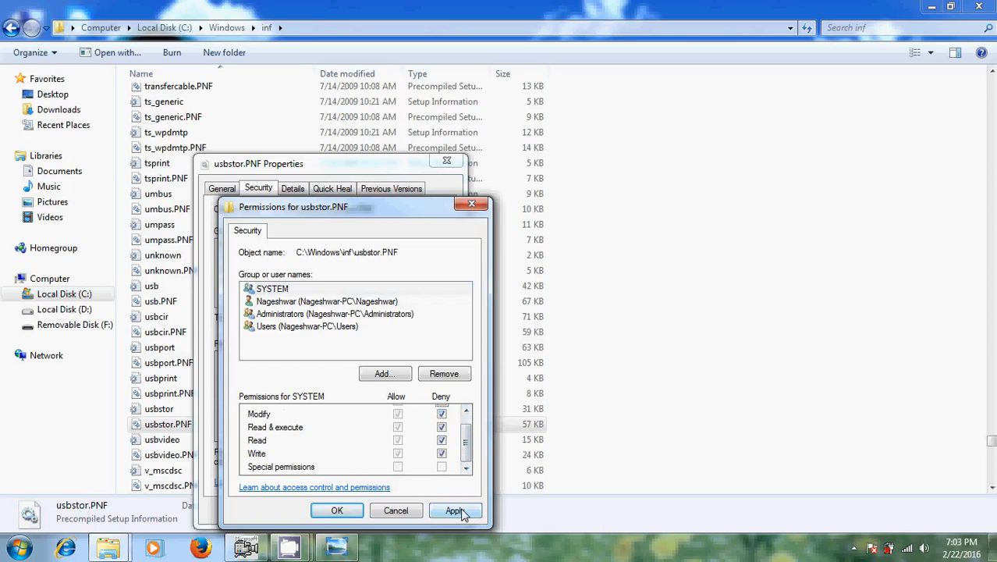
left_click(455, 511)
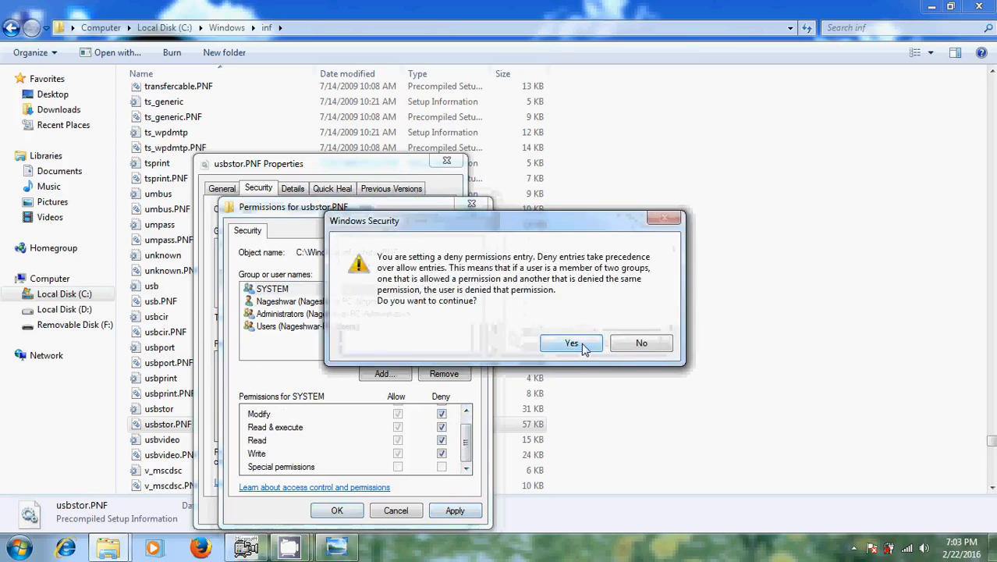
left_click(571, 344)
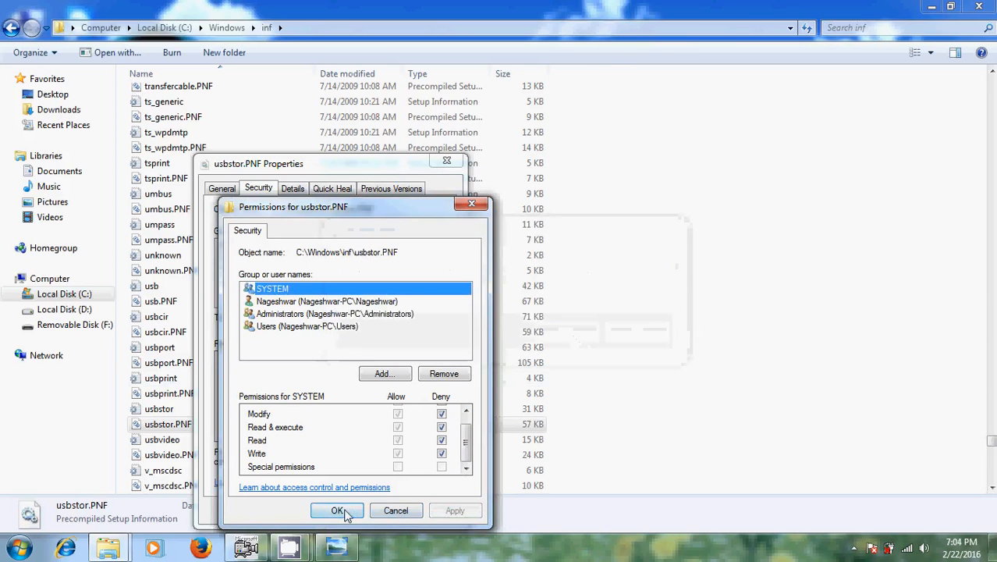
left_click(337, 510)
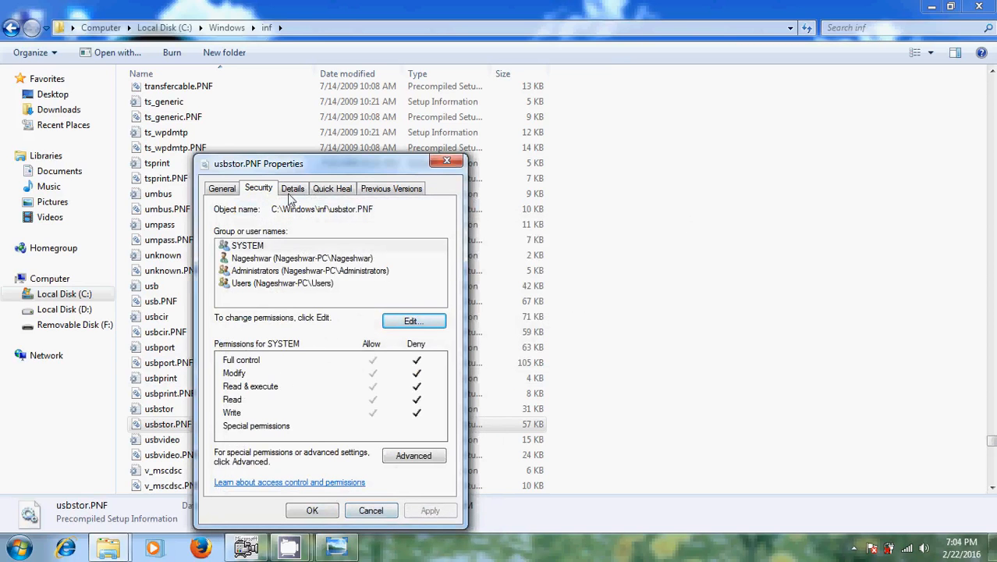
left_click(312, 508)
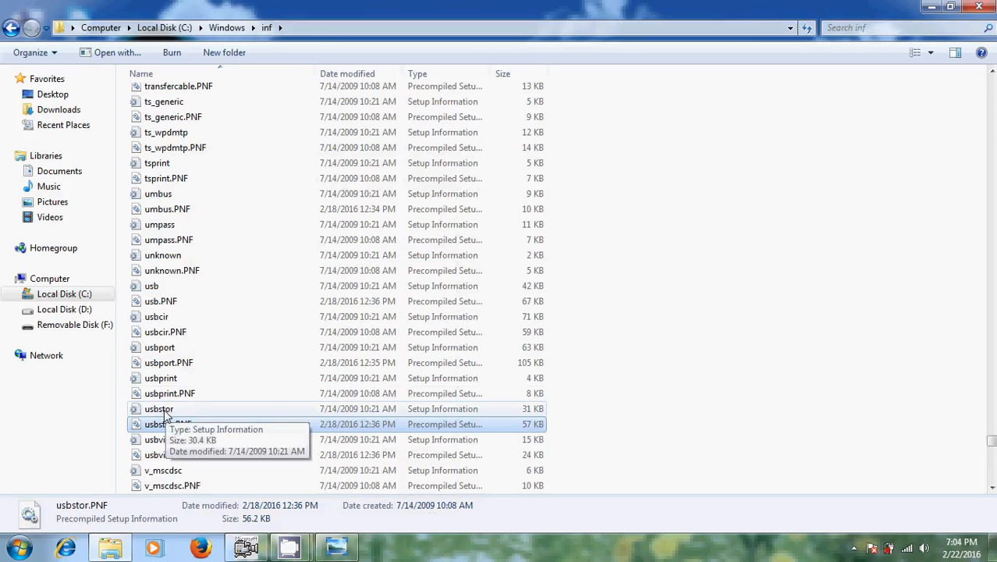
Reach the Permissions editor for usbstor.inf through its Properties and Security tab, window moved aside.
right_click(158, 409)
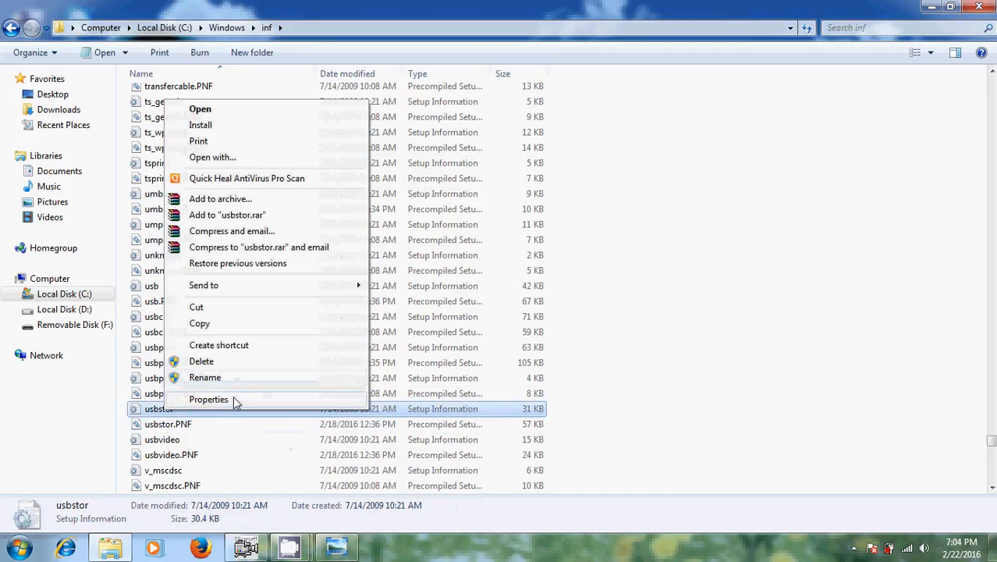
left_click(209, 400)
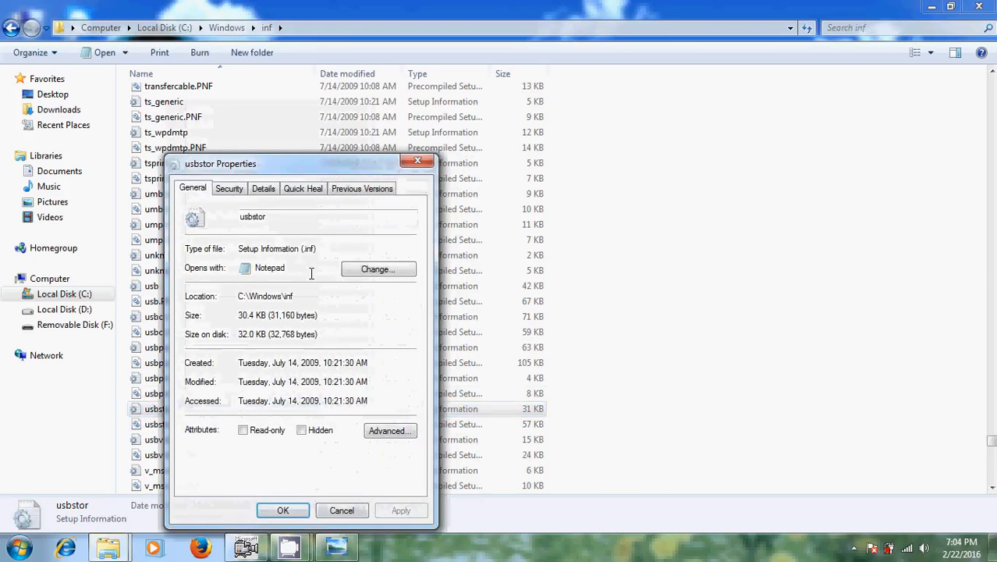
left_click_drag(220, 164, 460, 89)
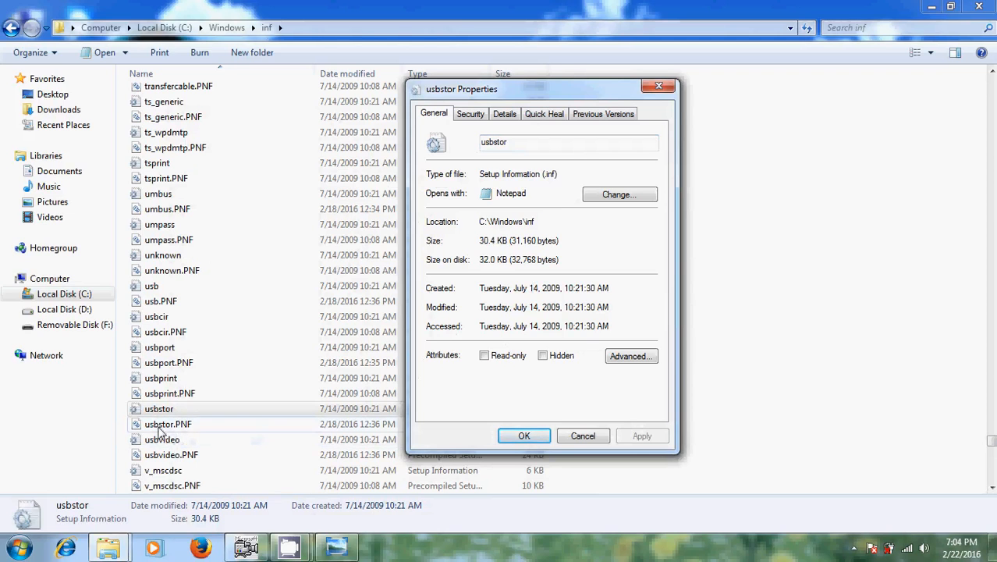
mouse_move(193, 433)
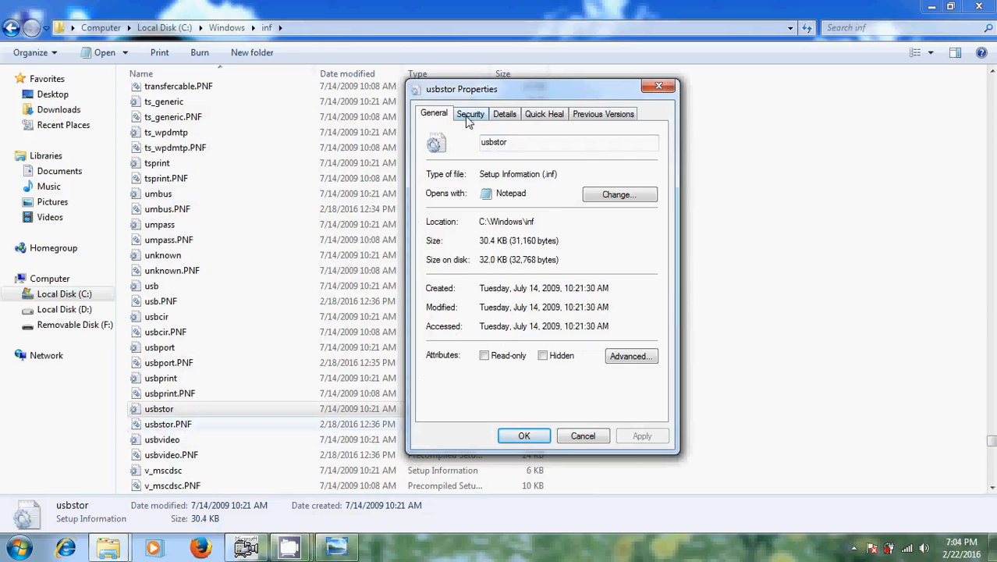
left_click(469, 114)
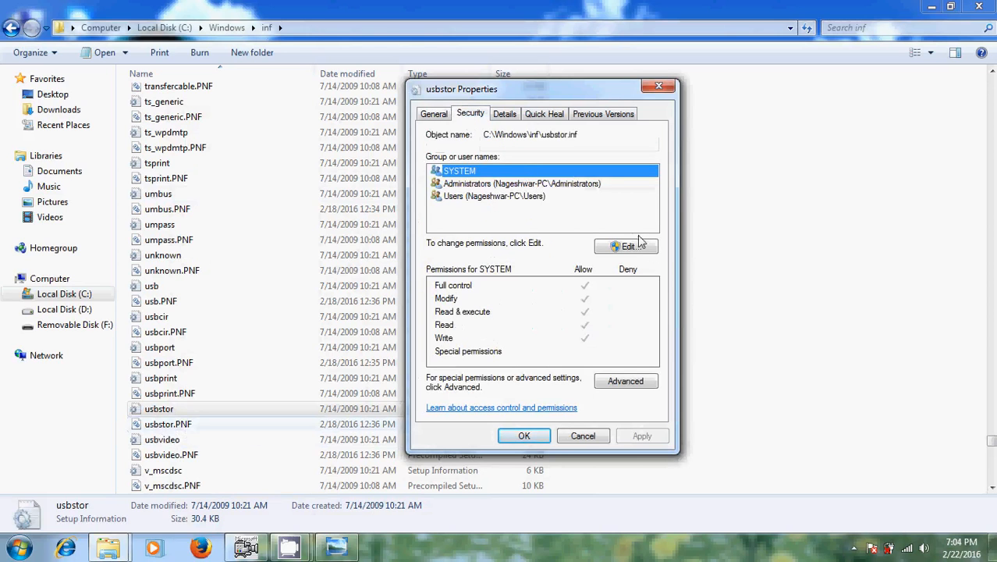
left_click(628, 247)
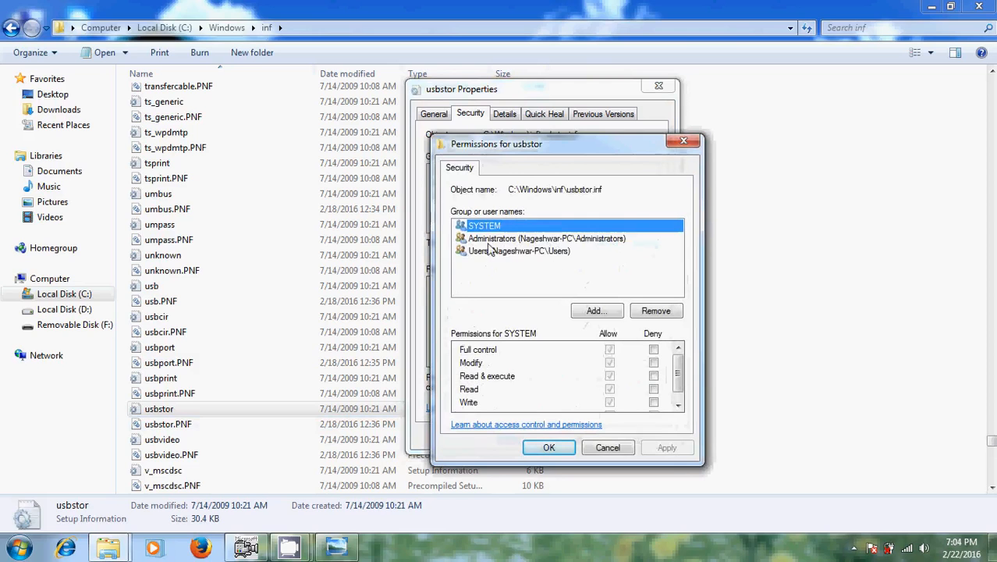
mouse_move(542, 237)
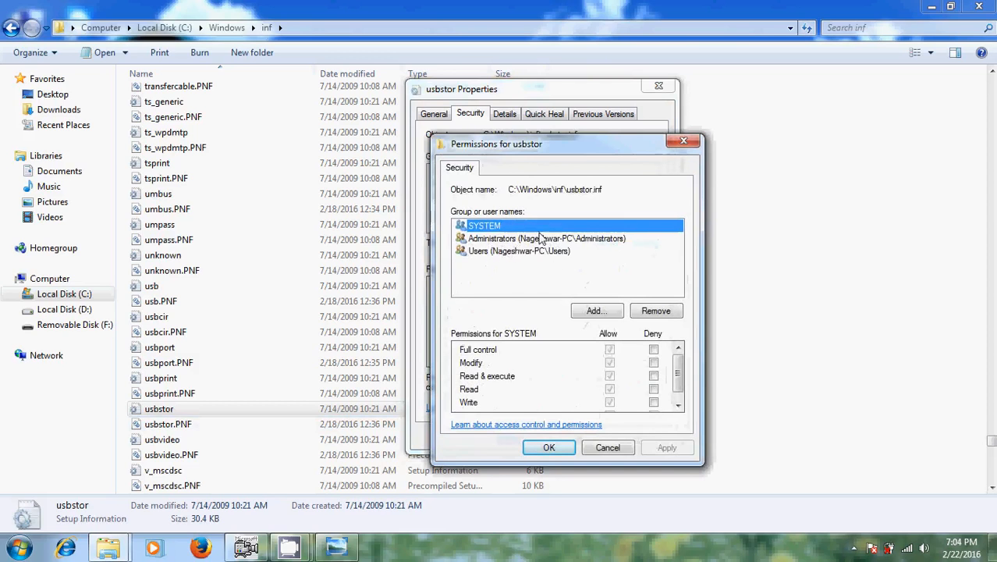
mouse_move(527, 257)
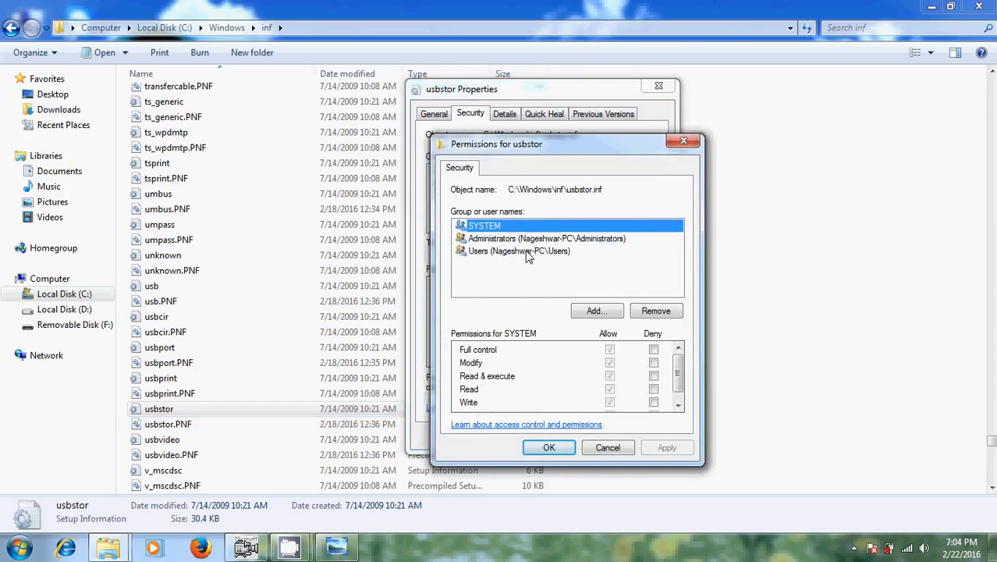
Deny Full control on usbstor.inf for Users and SYSTEM, apply and confirm the warning.
left_click(518, 250)
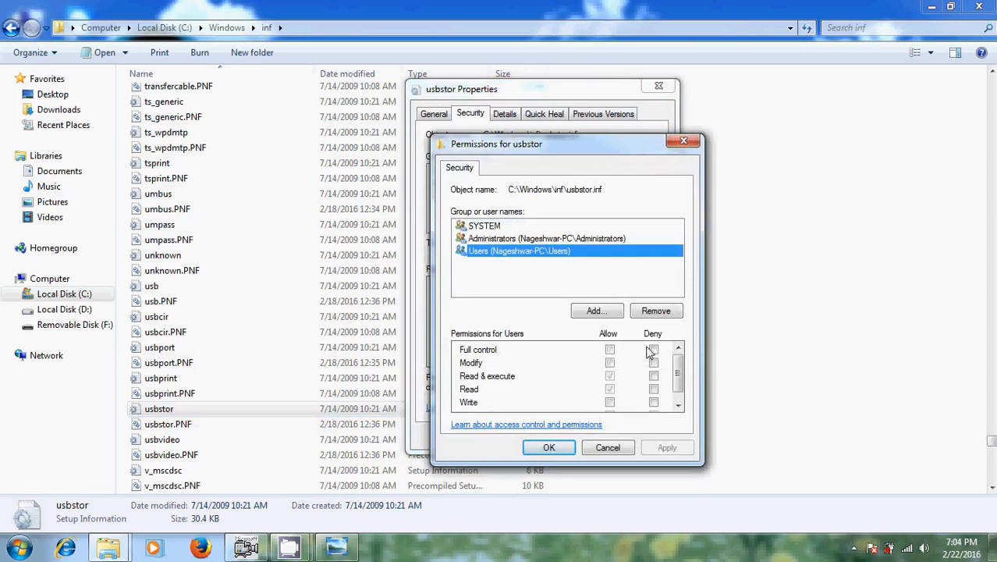
left_click(653, 349)
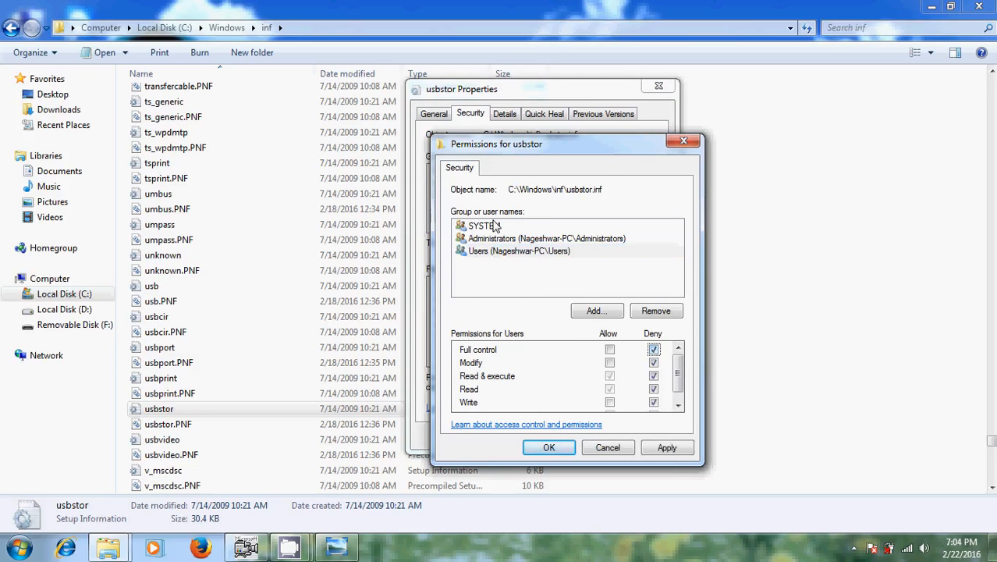
left_click(484, 224)
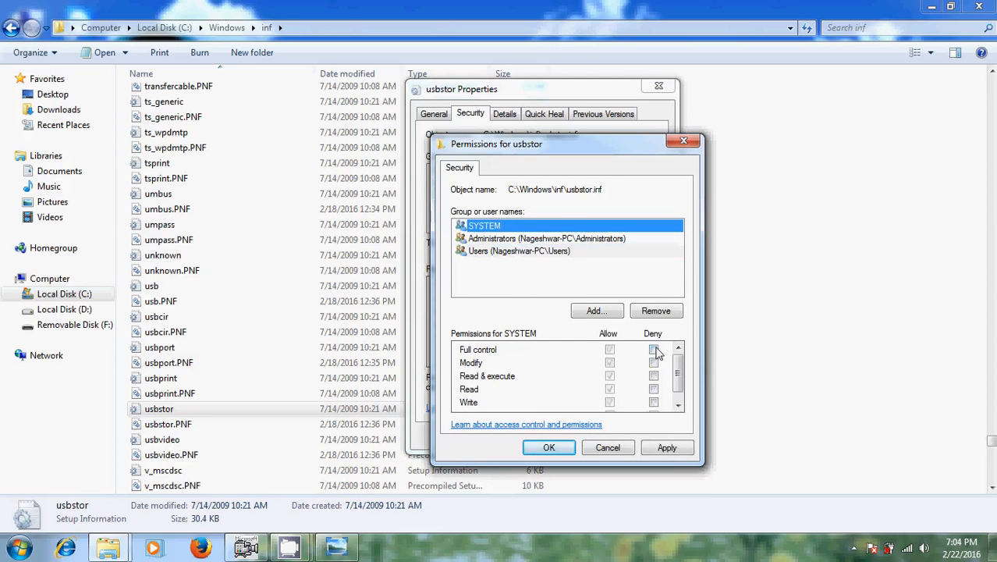
left_click(654, 350)
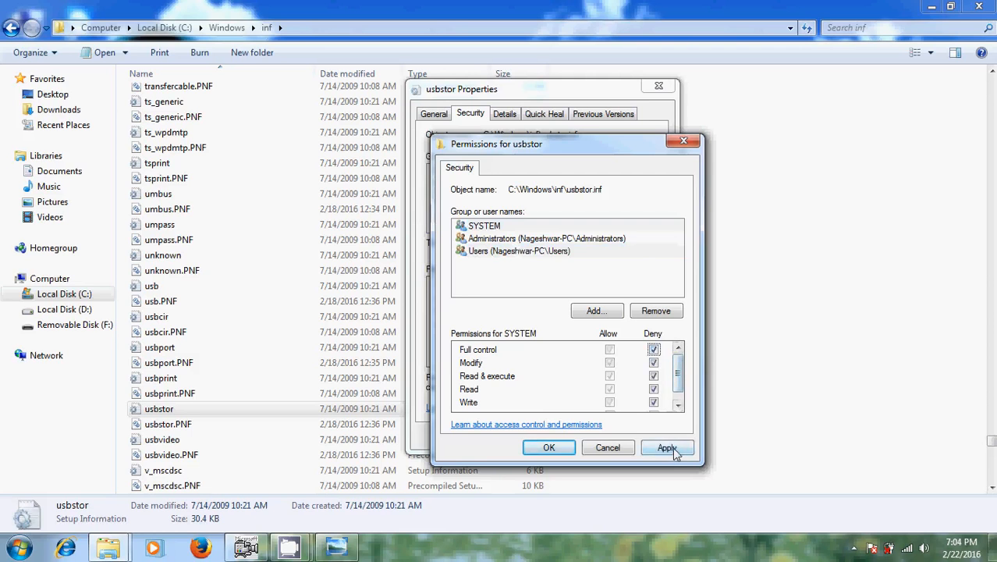
left_click(668, 447)
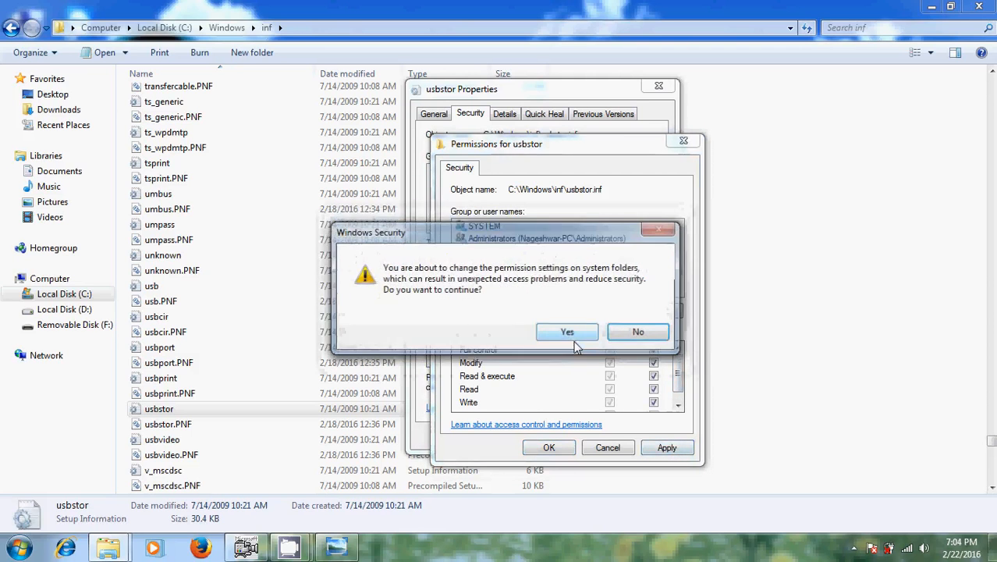
left_click(568, 331)
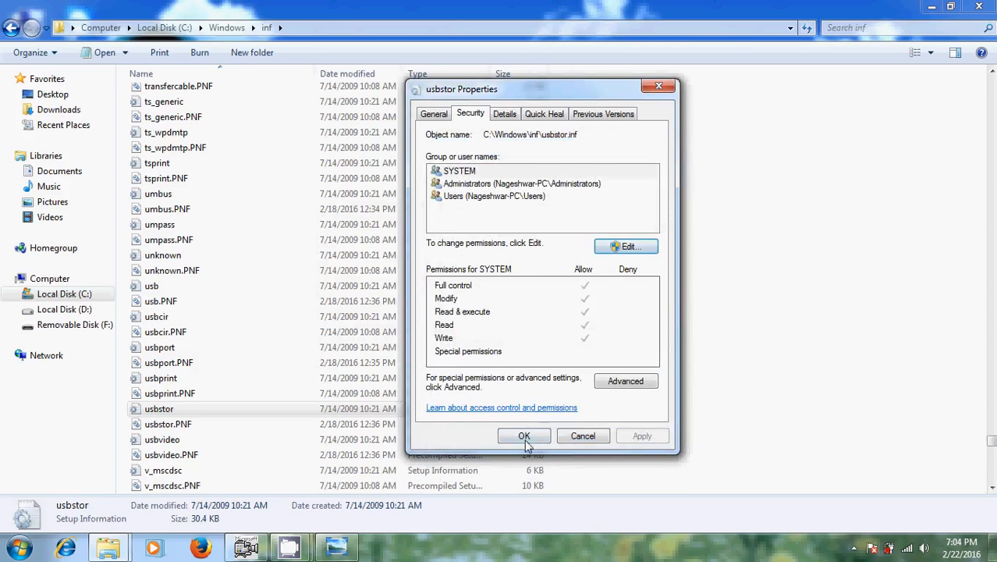
Close the usbstor.inf Properties and the inf folder window, returning to the desktop.
left_click(525, 435)
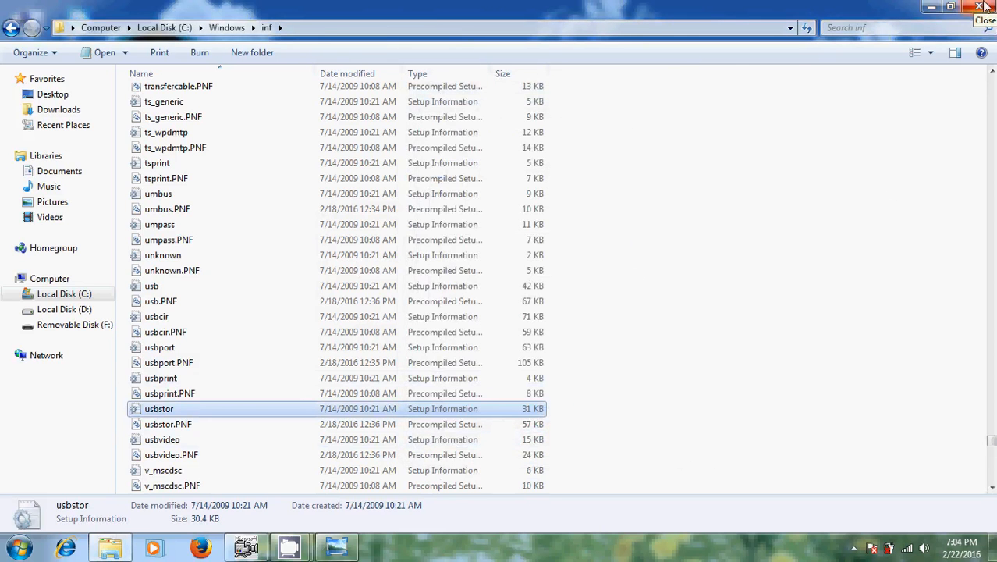
left_click(985, 6)
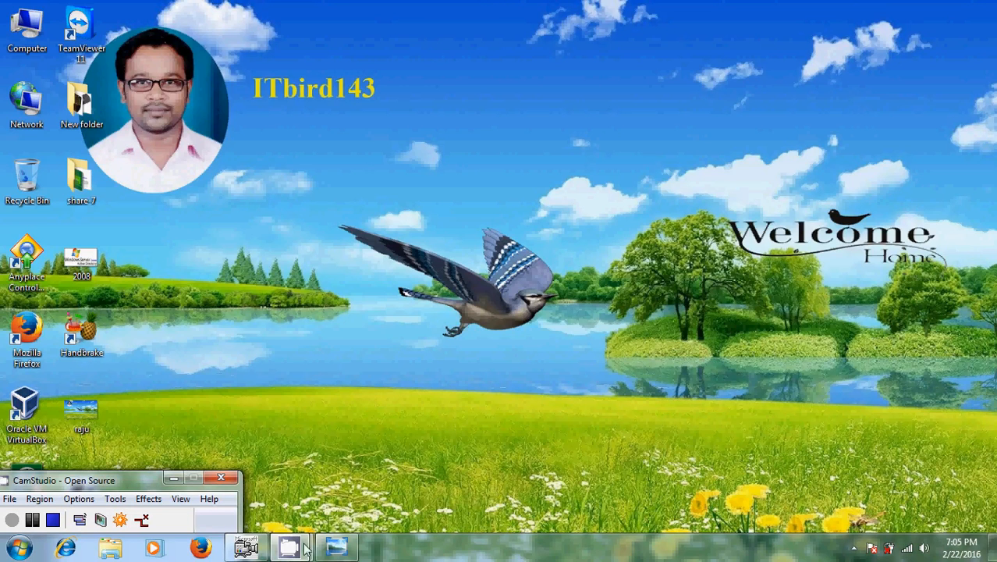
left_click(247, 546)
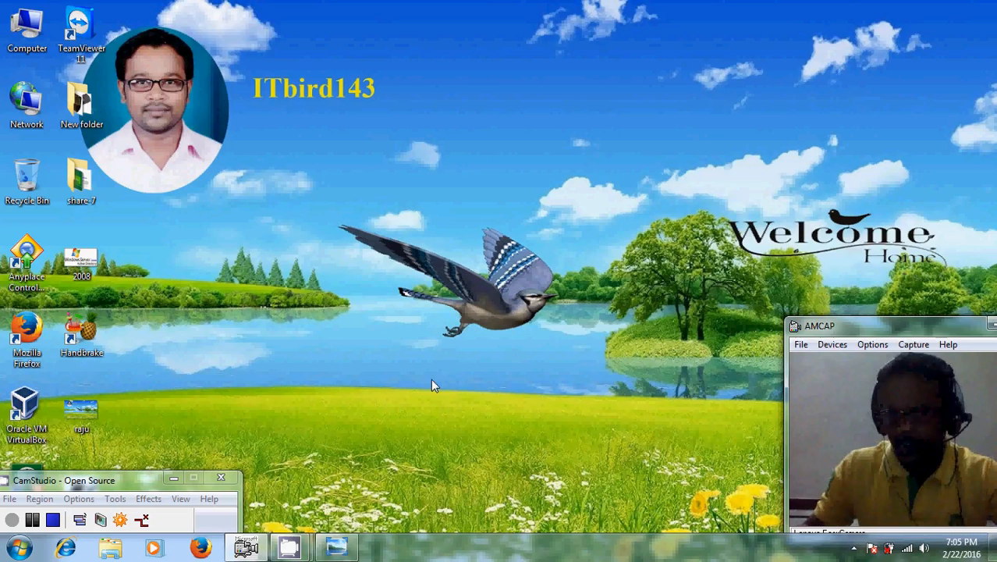
mouse_move(458, 374)
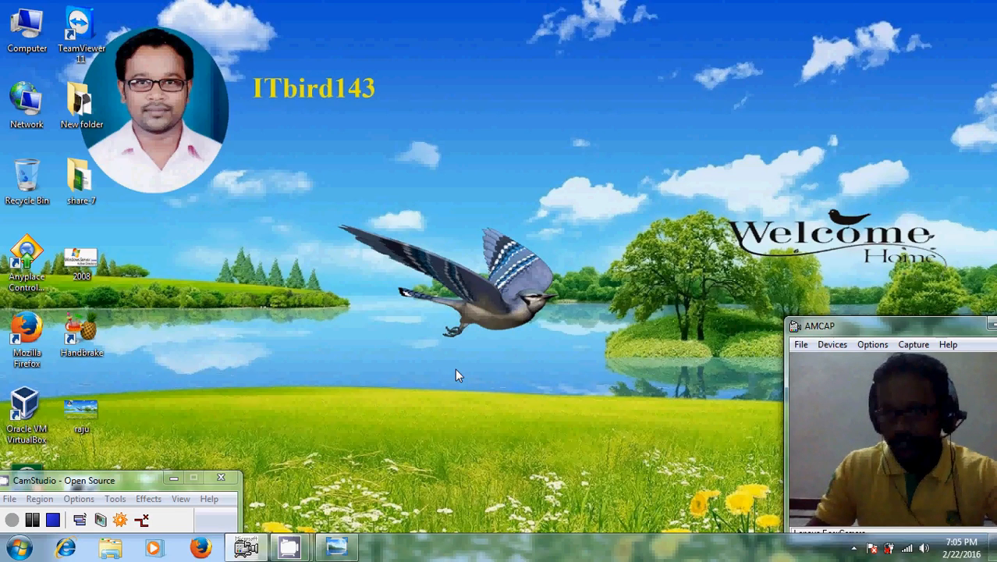
mouse_move(281, 111)
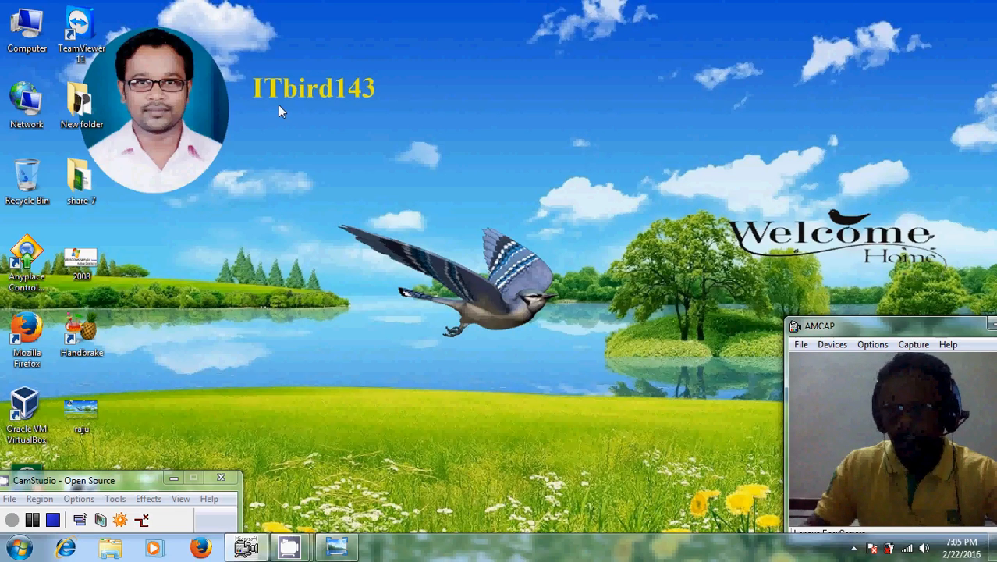
mouse_move(366, 103)
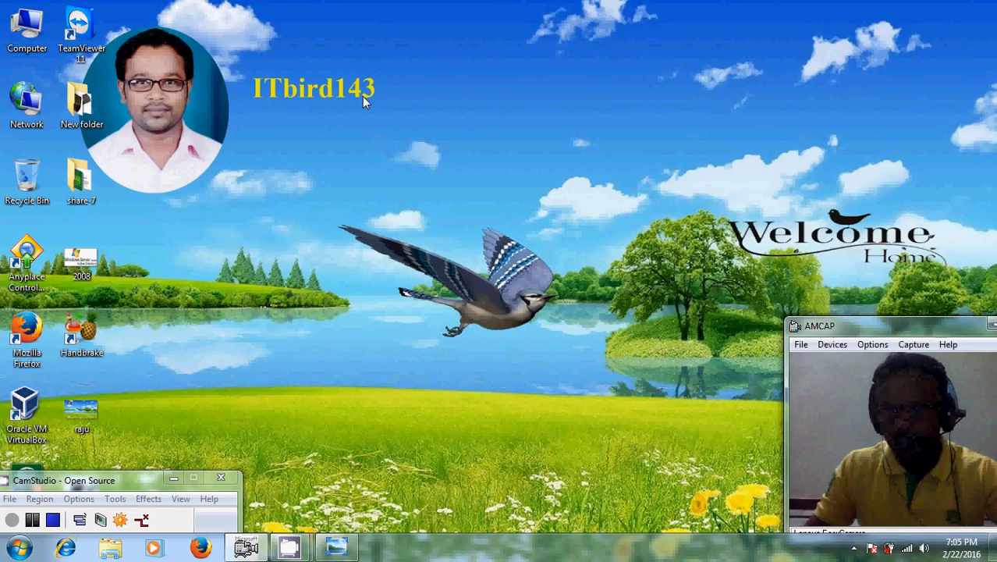